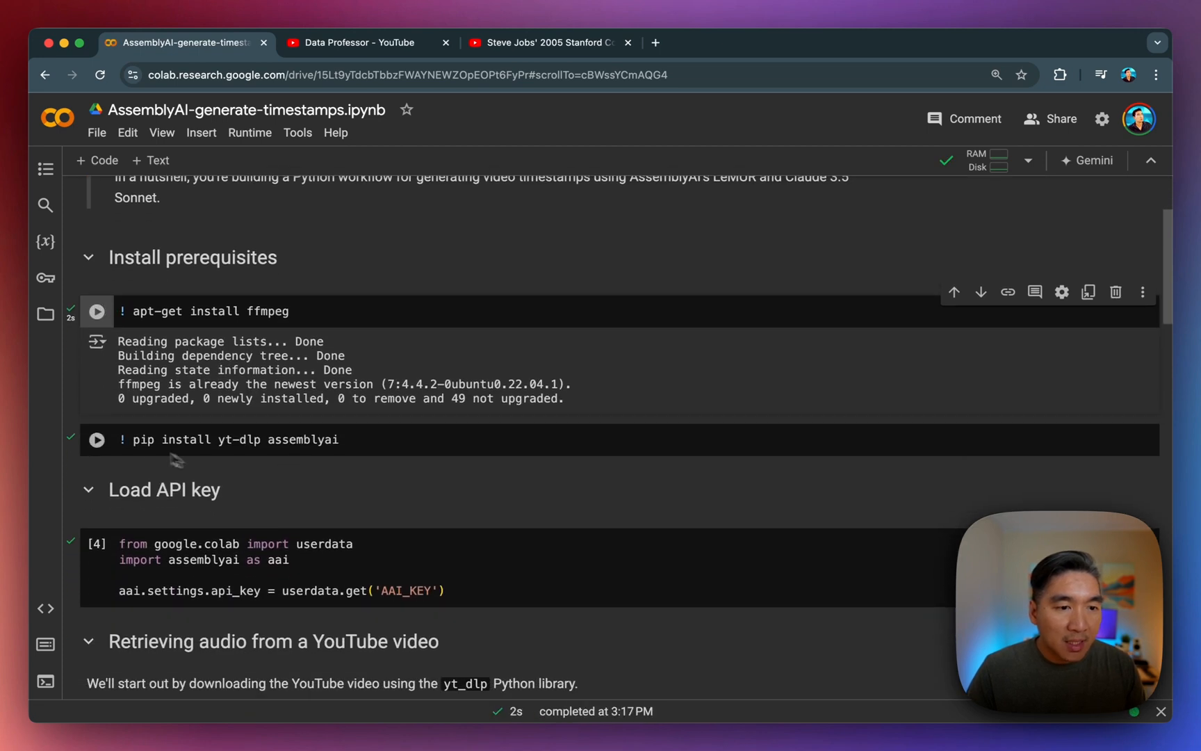
- Run the '! pip install yt-dlp assemblyai' cell and review its already-satisfied output
{"action": "left_click", "coordinate": [96, 438]}
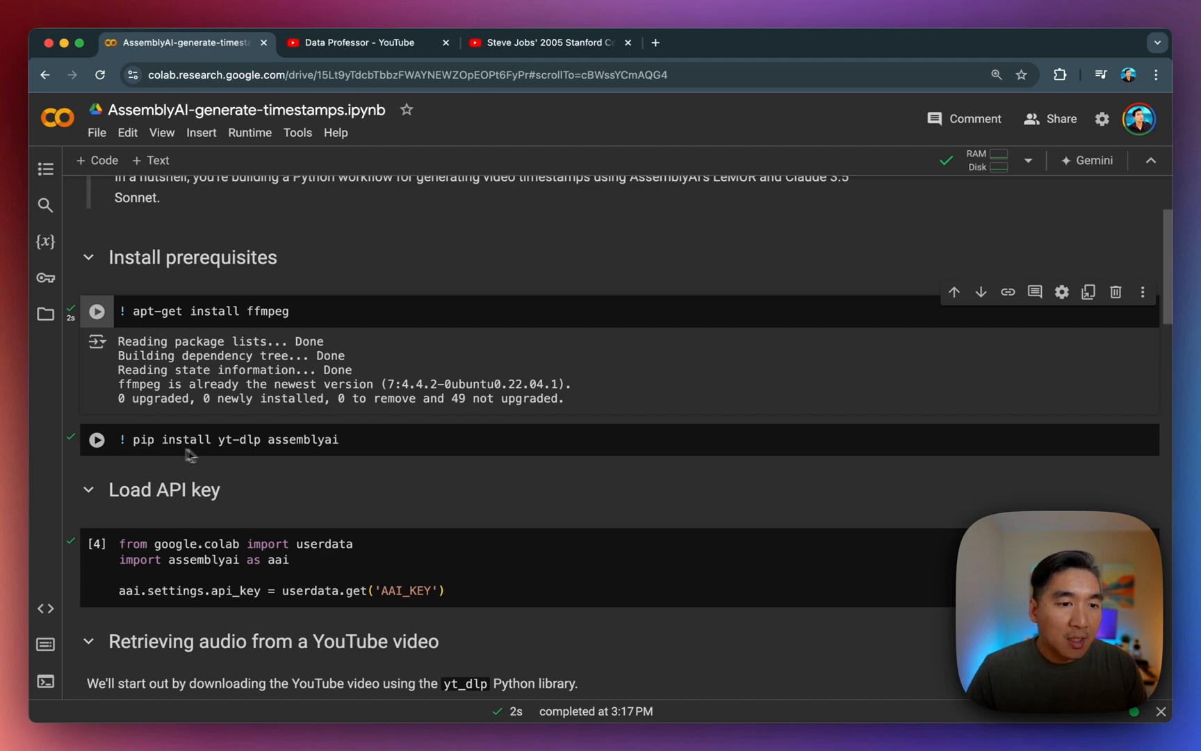
{"action": "left_click", "coordinate": [96, 438]}
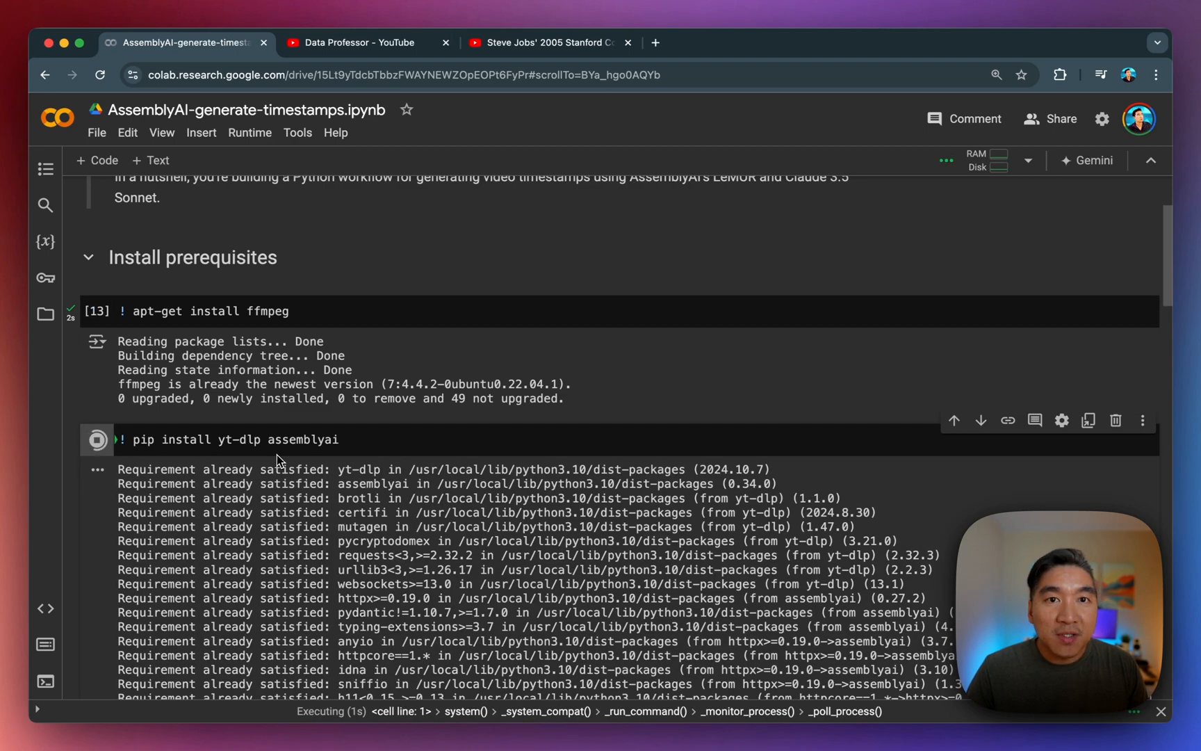
{"action": "scroll", "scroll_direction": "down", "scroll_amount": 3}
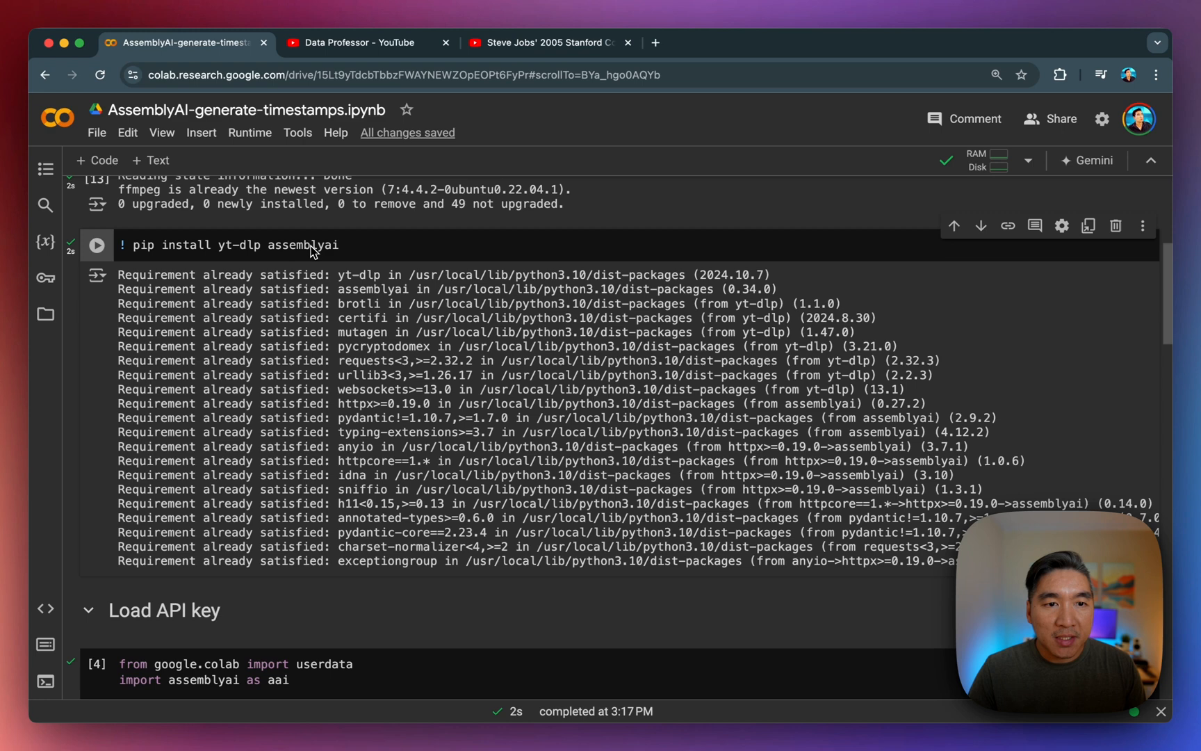
{"action": "mouse_move", "coordinate": [337, 471]}
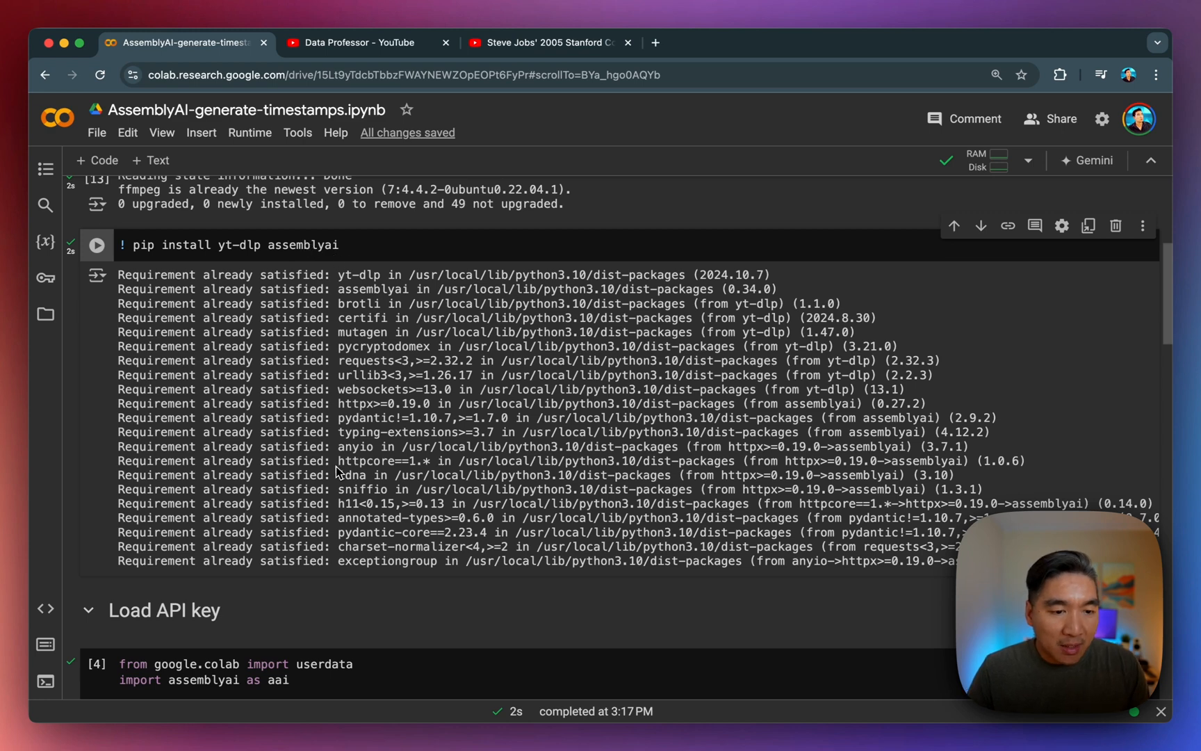
{"action": "scroll", "scroll_direction": "down", "scroll_amount": 3}
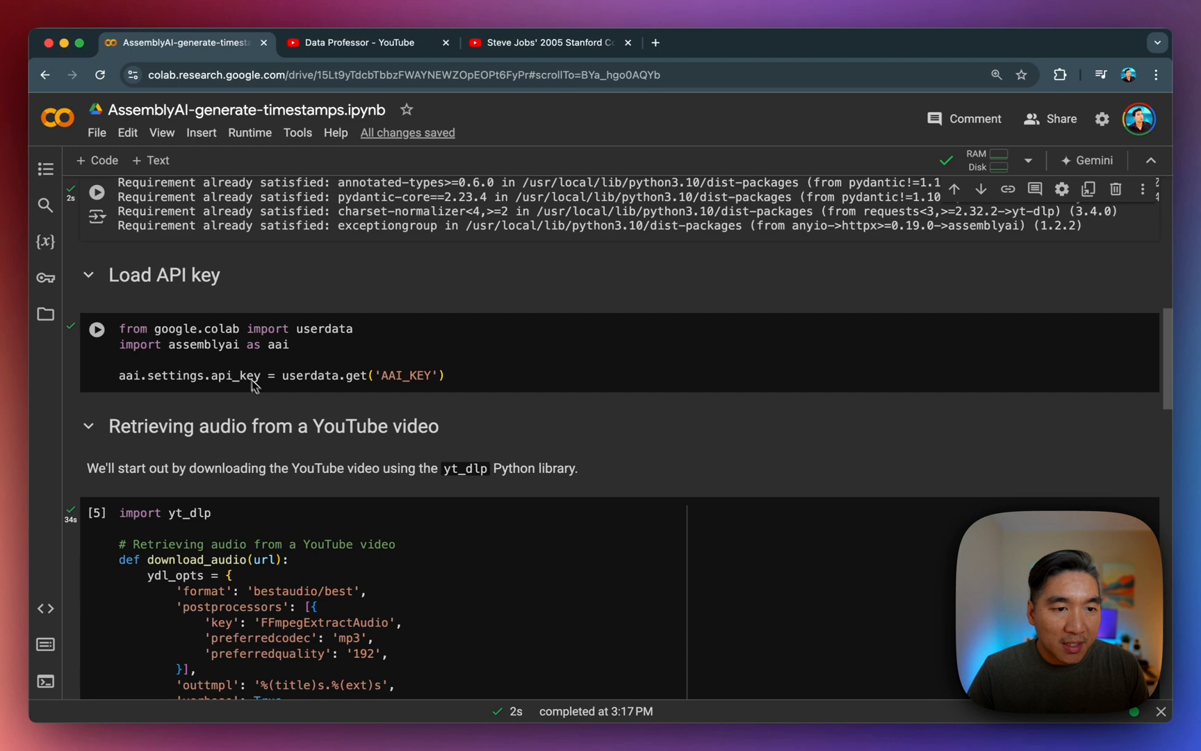
- Run the Load API key cell and check AAI_KEY in the Secrets sidebar
{"action": "left_click", "coordinate": [96, 328]}
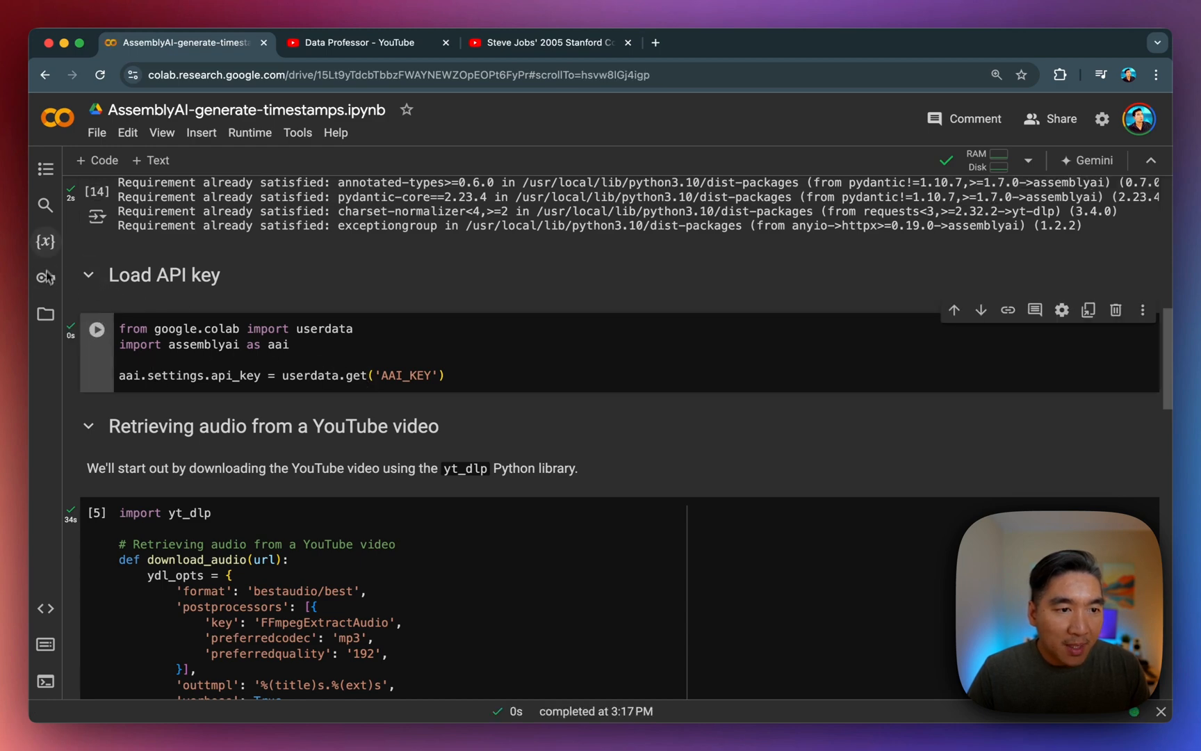
{"action": "left_click", "coordinate": [46, 276]}
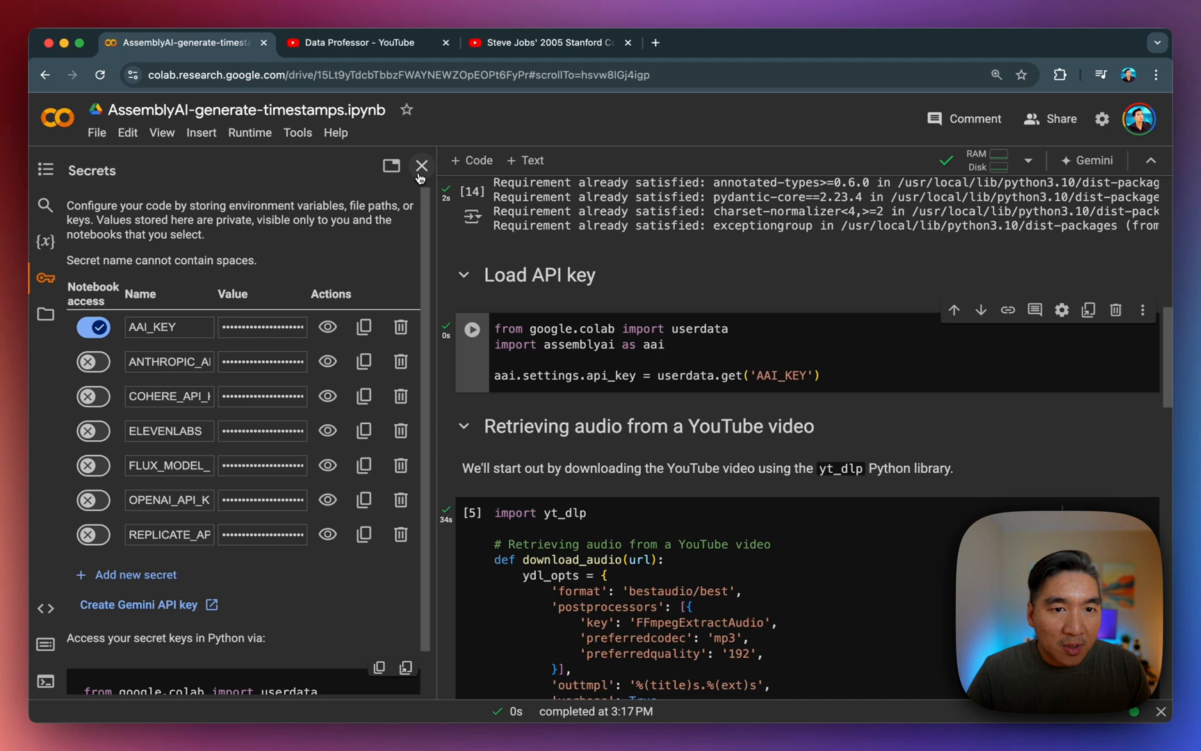
{"action": "left_click", "coordinate": [420, 165]}
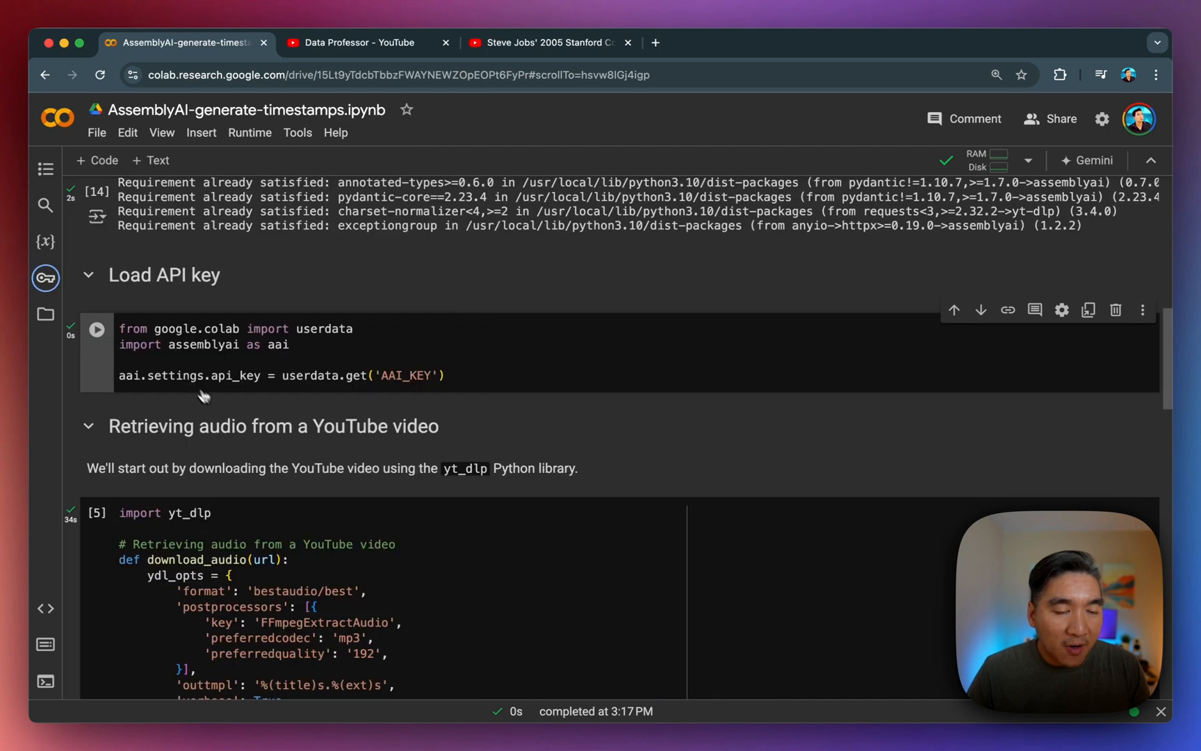
{"action": "scroll", "scroll_direction": "down", "scroll_amount": 3}
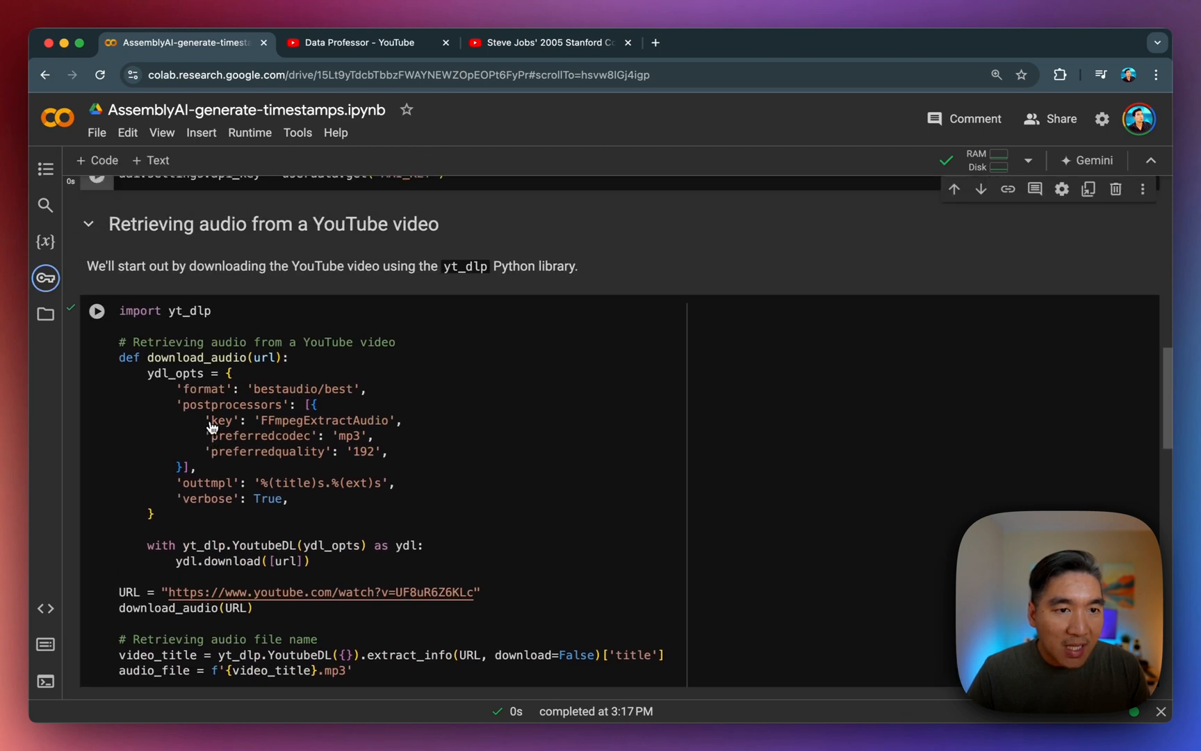
{"action": "scroll", "scroll_direction": "down", "scroll_amount": 3}
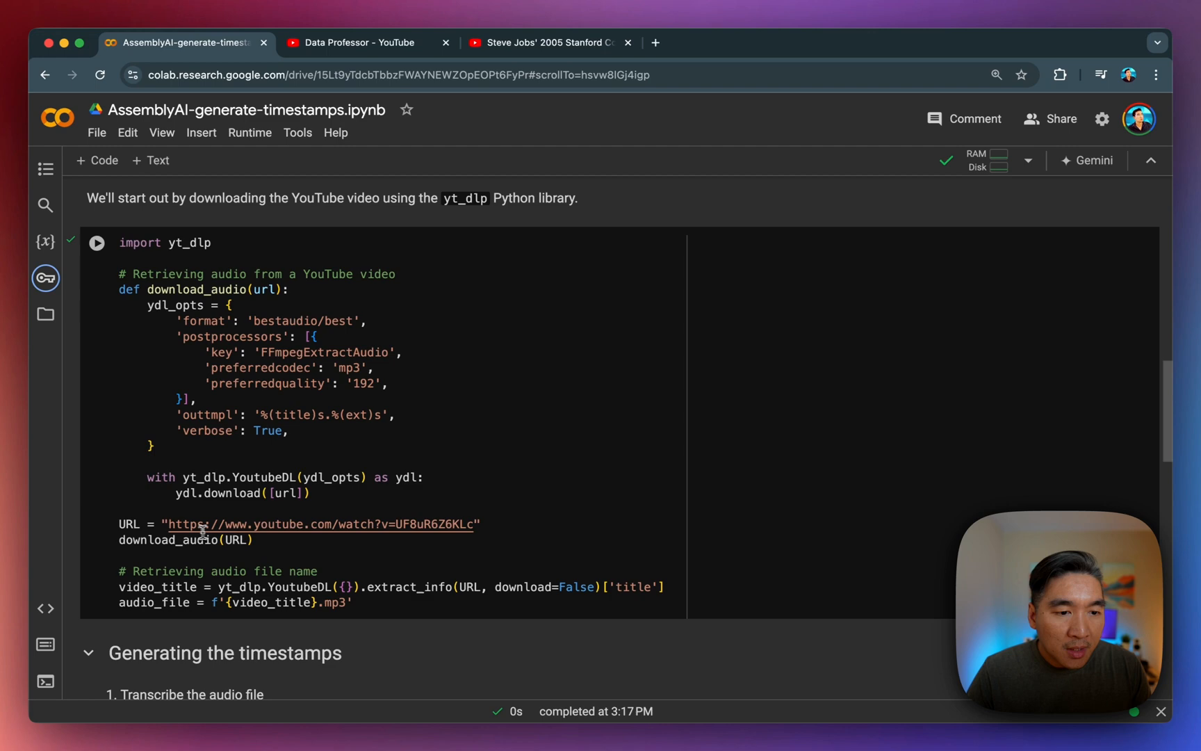
{"action": "left_click_drag", "start_coordinate": [167, 524], "coordinate": [253, 540]}
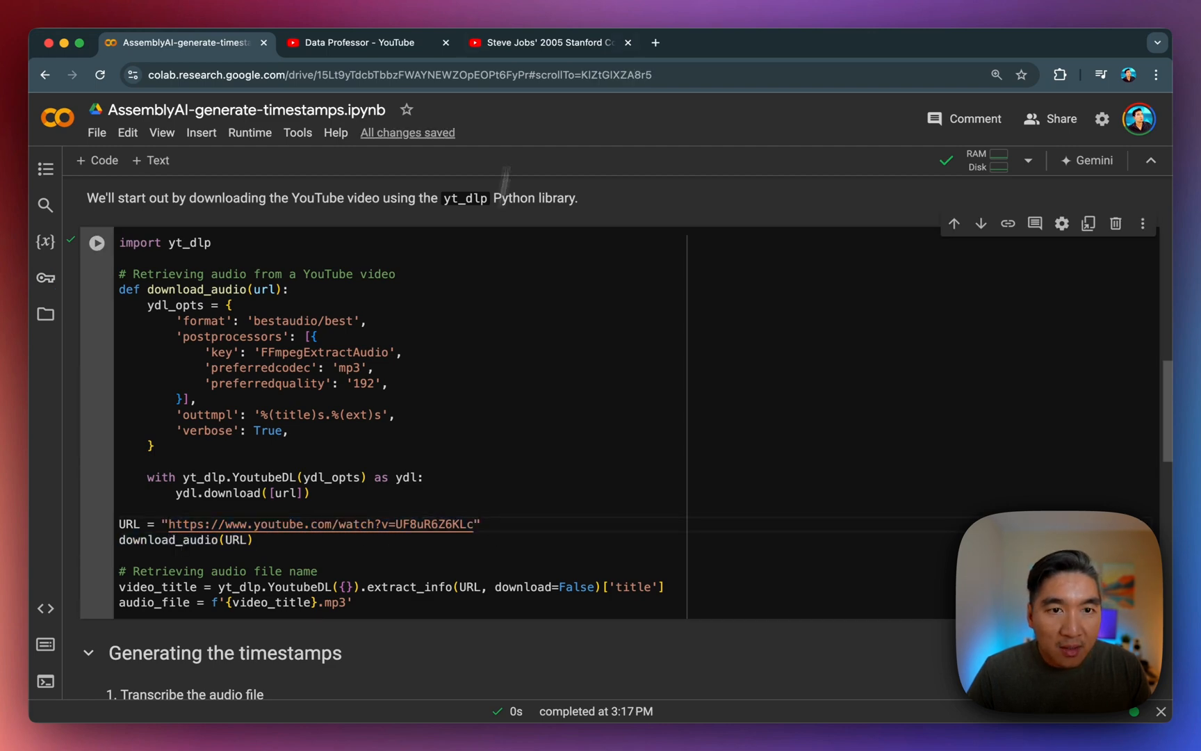
{"action": "left_click", "coordinate": [546, 42]}
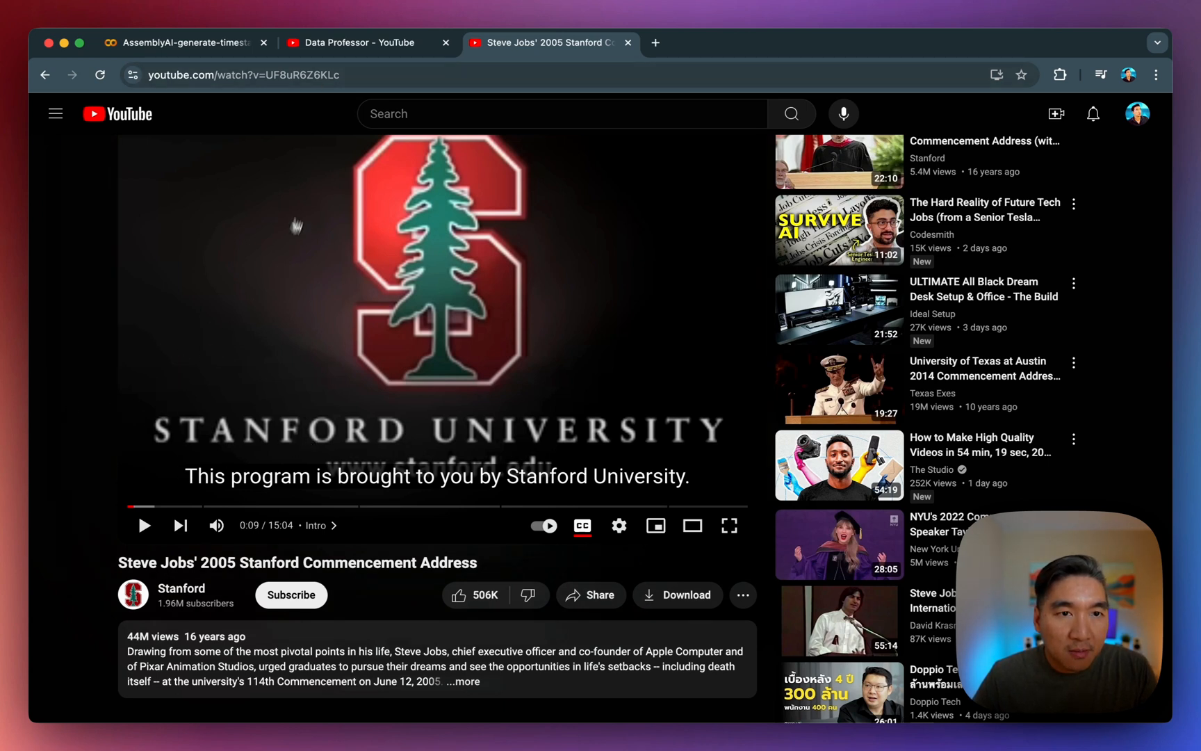
{"action": "mouse_move", "coordinate": [327, 459]}
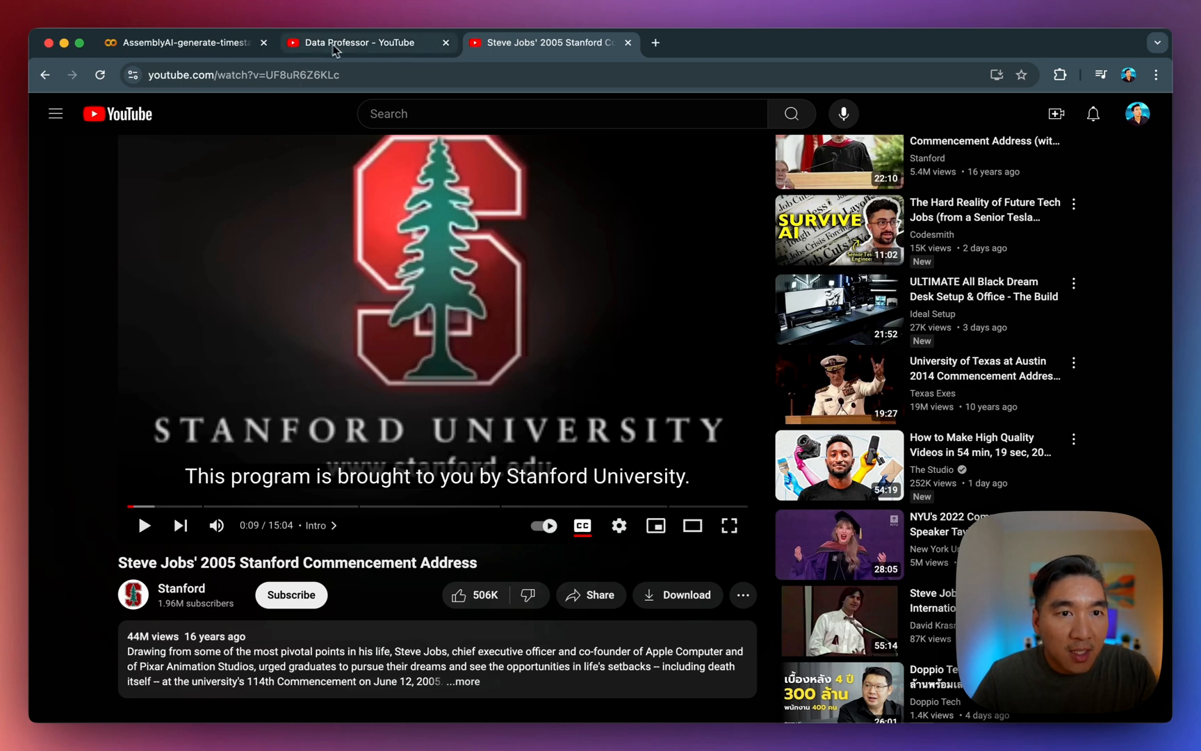
{"action": "left_click", "coordinate": [184, 42]}
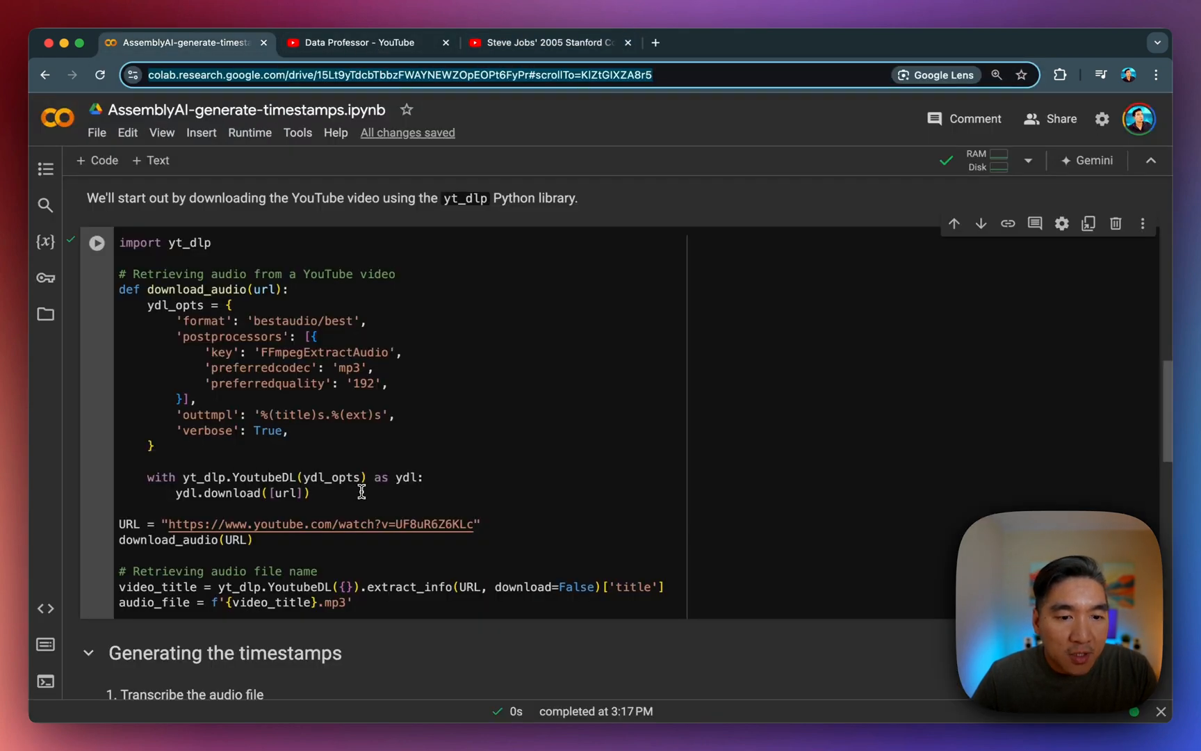
{"action": "double_click", "coordinate": [207, 524]}
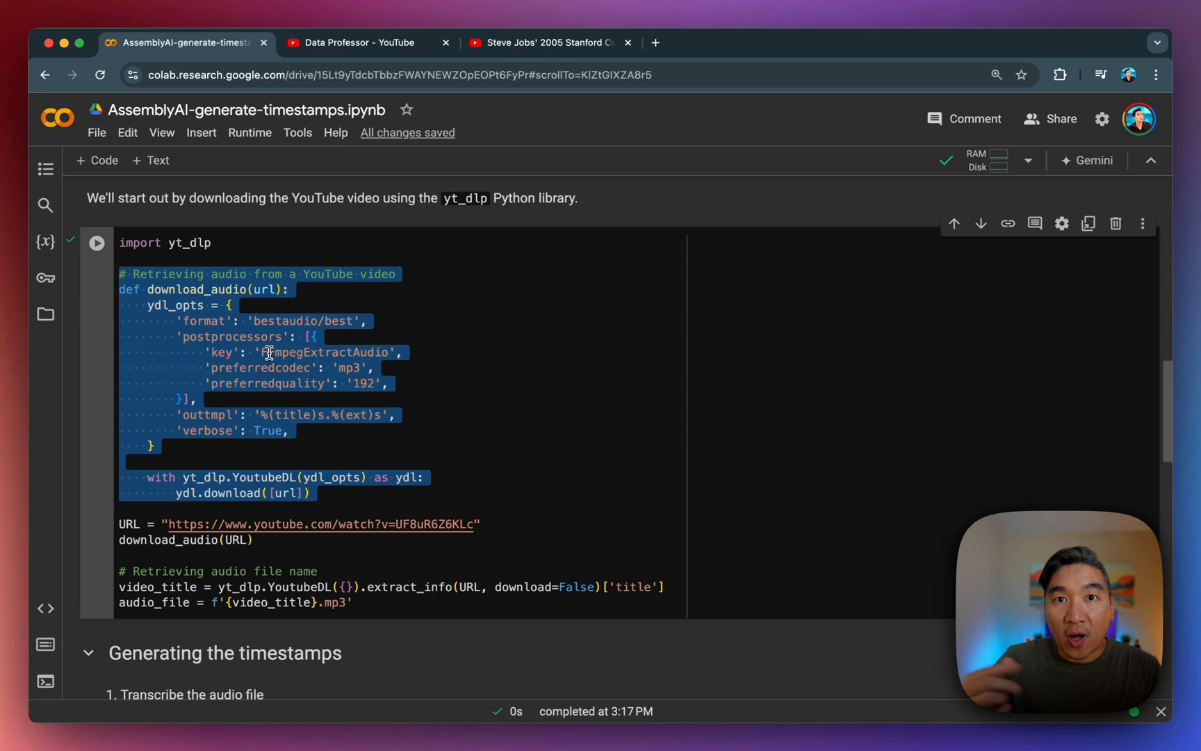
{"action": "left_click", "coordinate": [357, 42]}
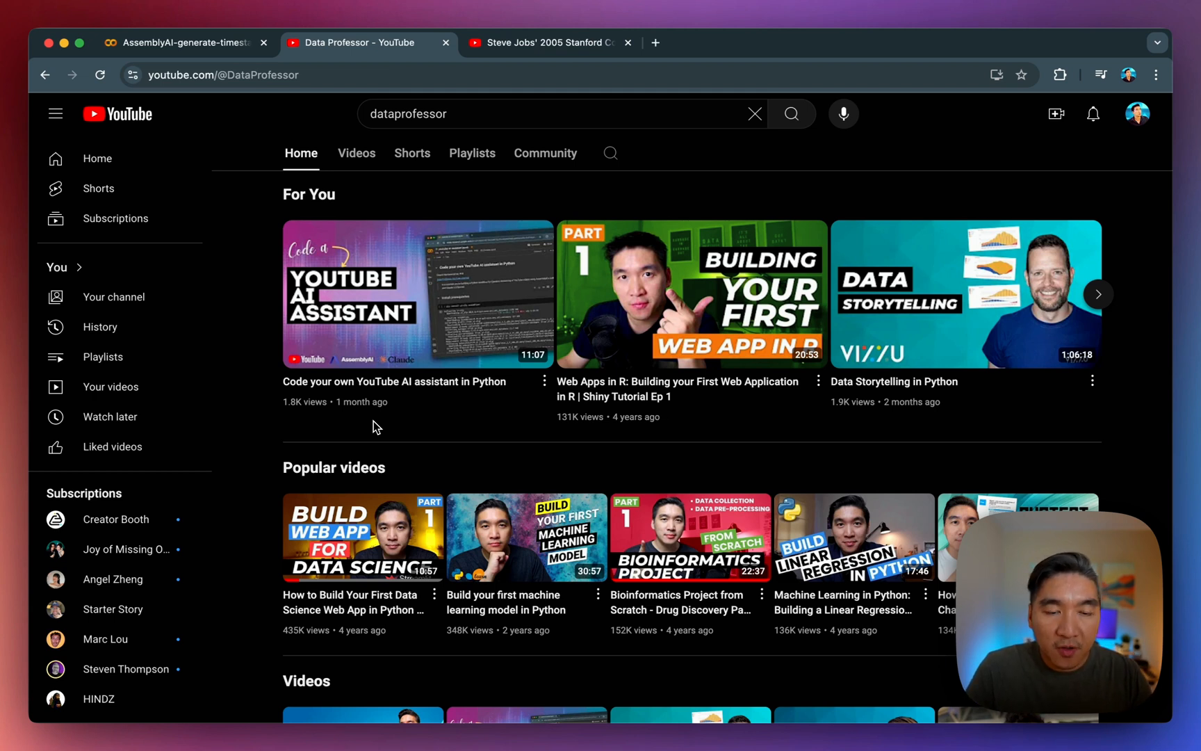
{"action": "mouse_move", "coordinate": [349, 433]}
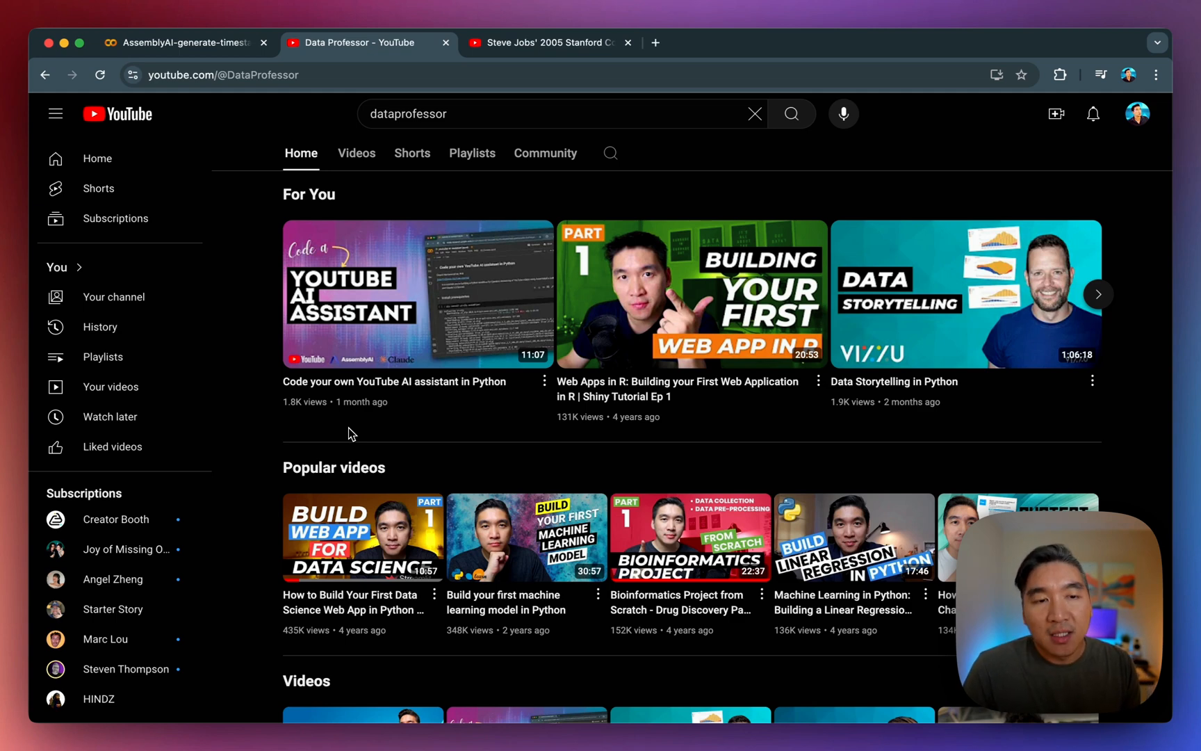
- Return from the YouTube channel page to the Colab notebook tab
{"action": "left_click", "coordinate": [184, 43]}
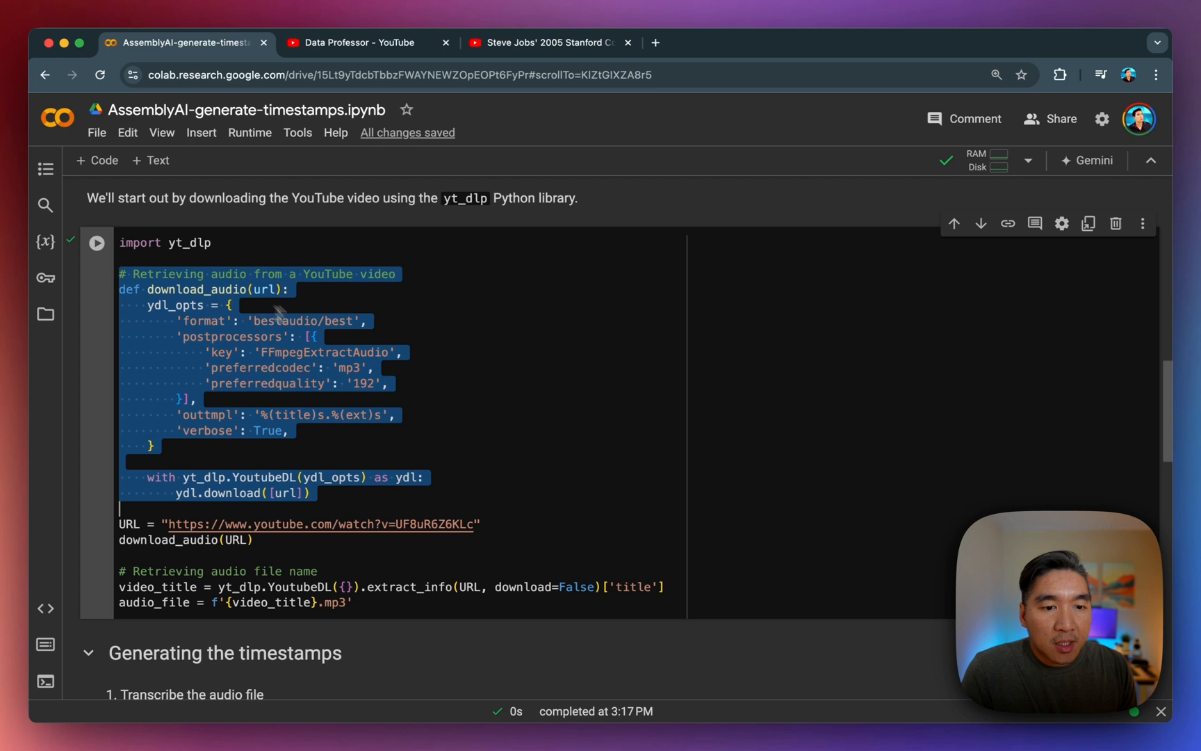
- Deselect the code and show the Secrets panel listing AAI_KEY with notebook access
{"action": "double_click", "coordinate": [324, 353]}
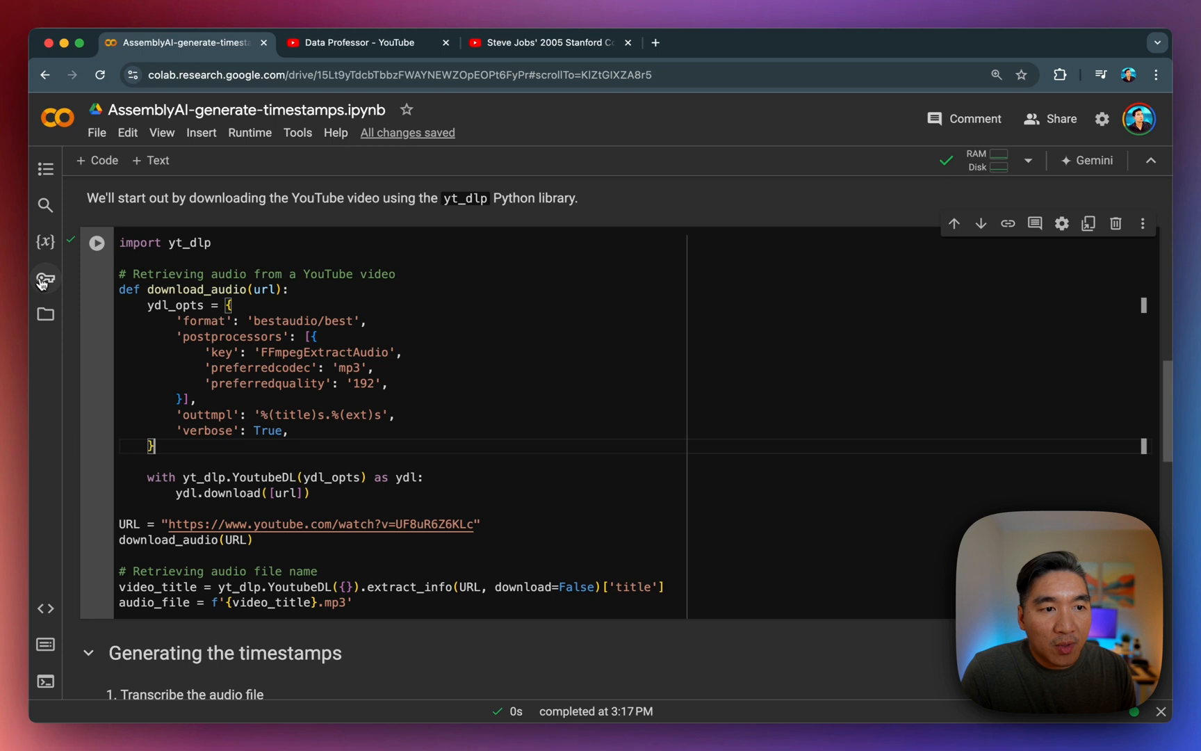
{"action": "left_click", "coordinate": [44, 278]}
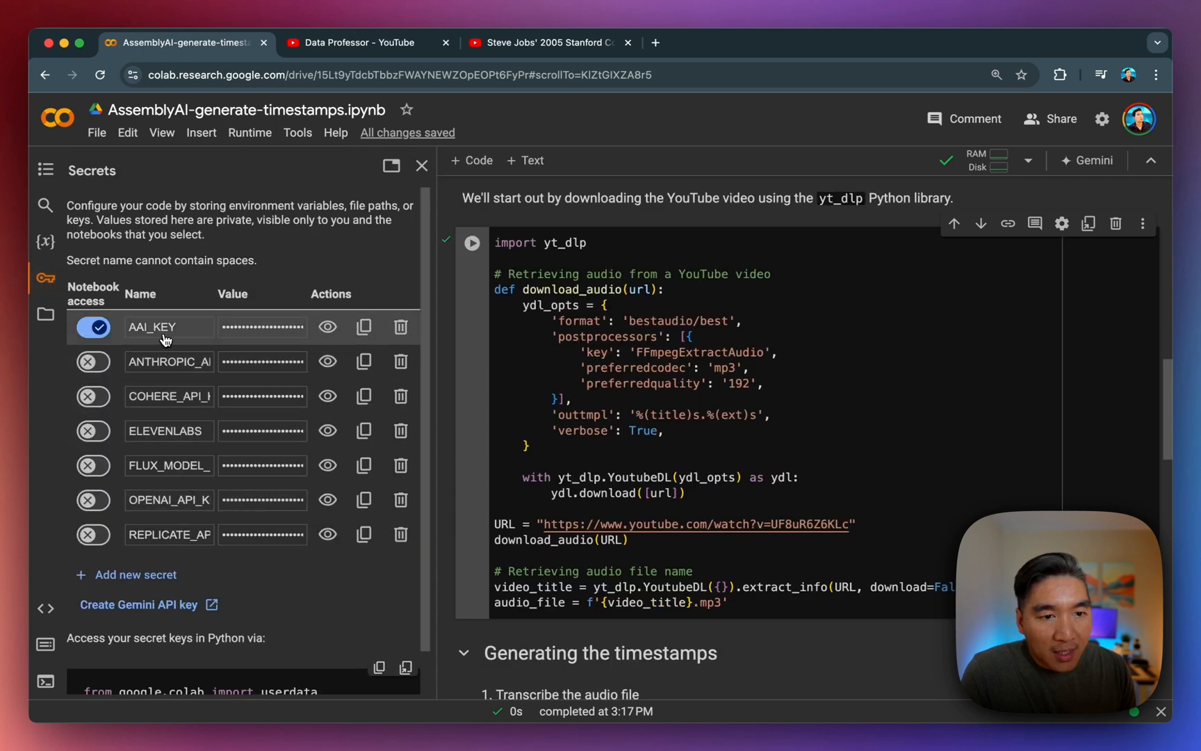
{"action": "mouse_move", "coordinate": [285, 336]}
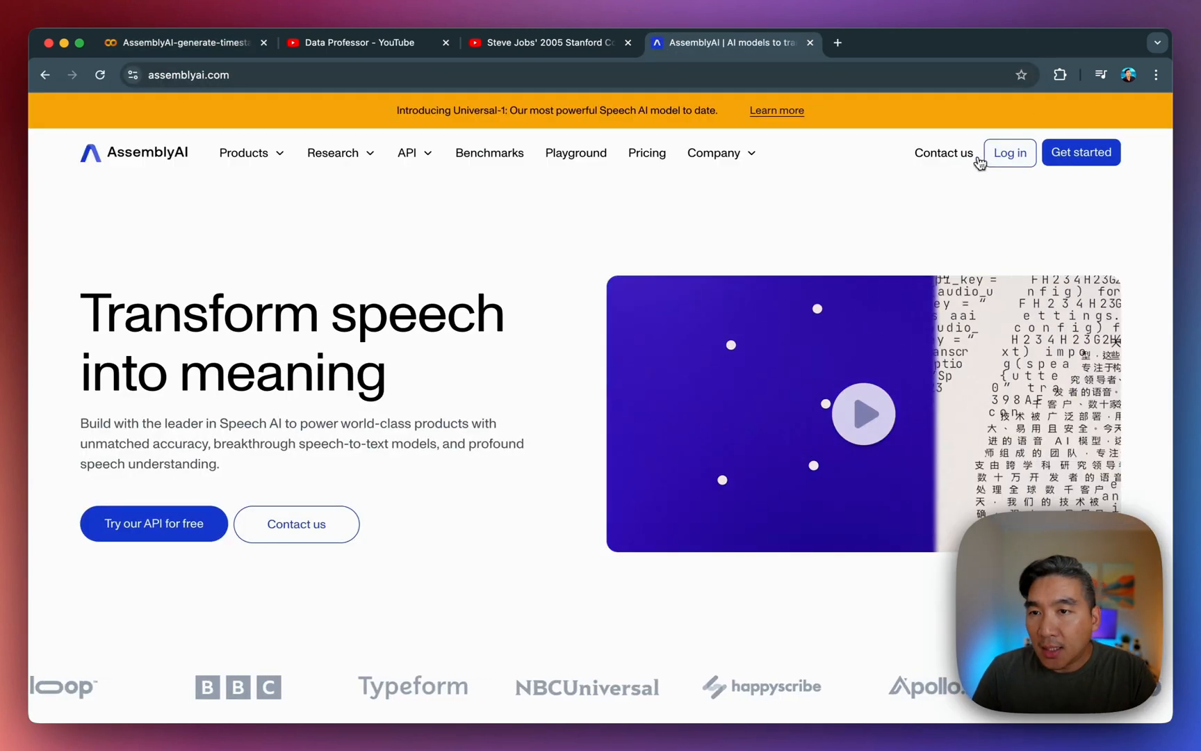
- Sign in to AssemblyAI with the work email and password
{"action": "left_click", "coordinate": [1009, 152]}
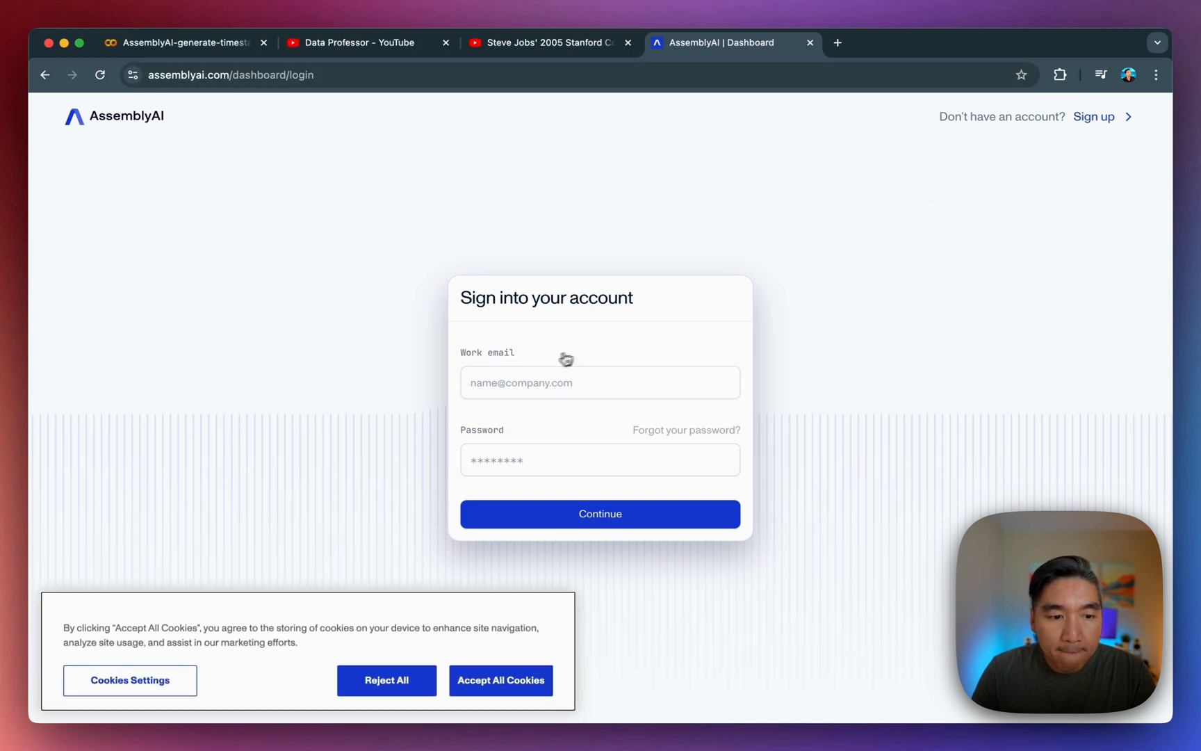
{"action": "left_click", "coordinate": [500, 680]}
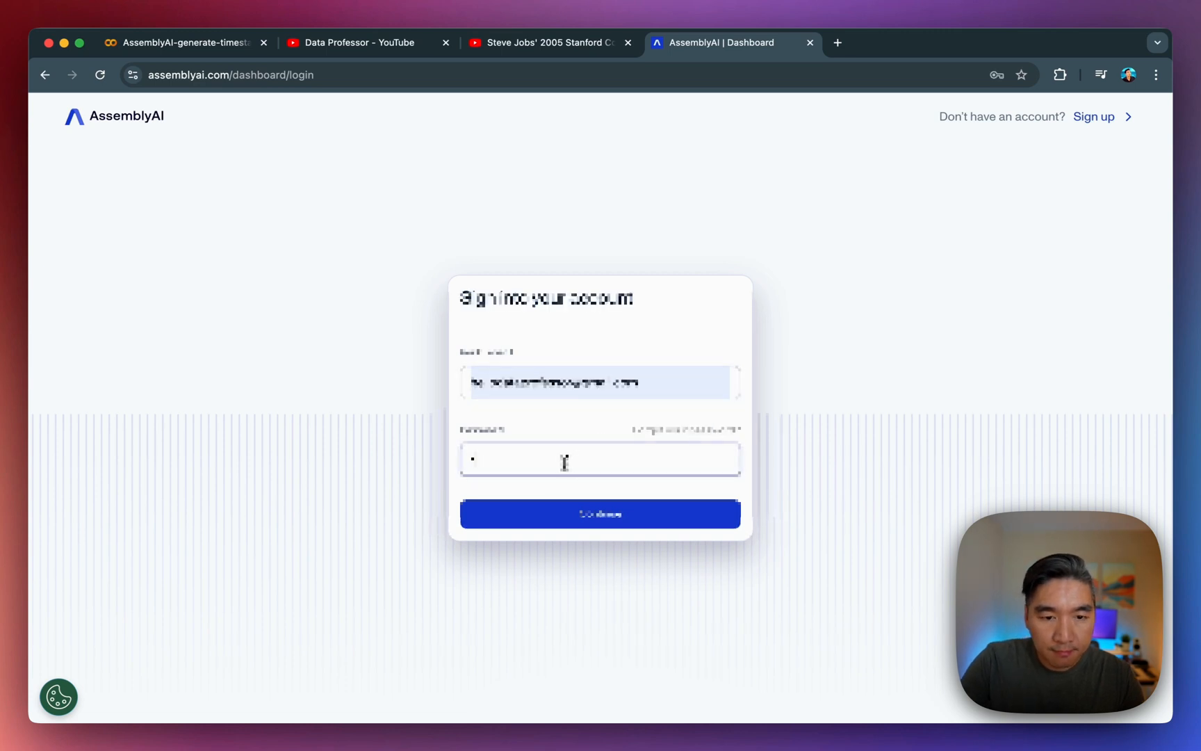
{"action": "type", "text": "••"}
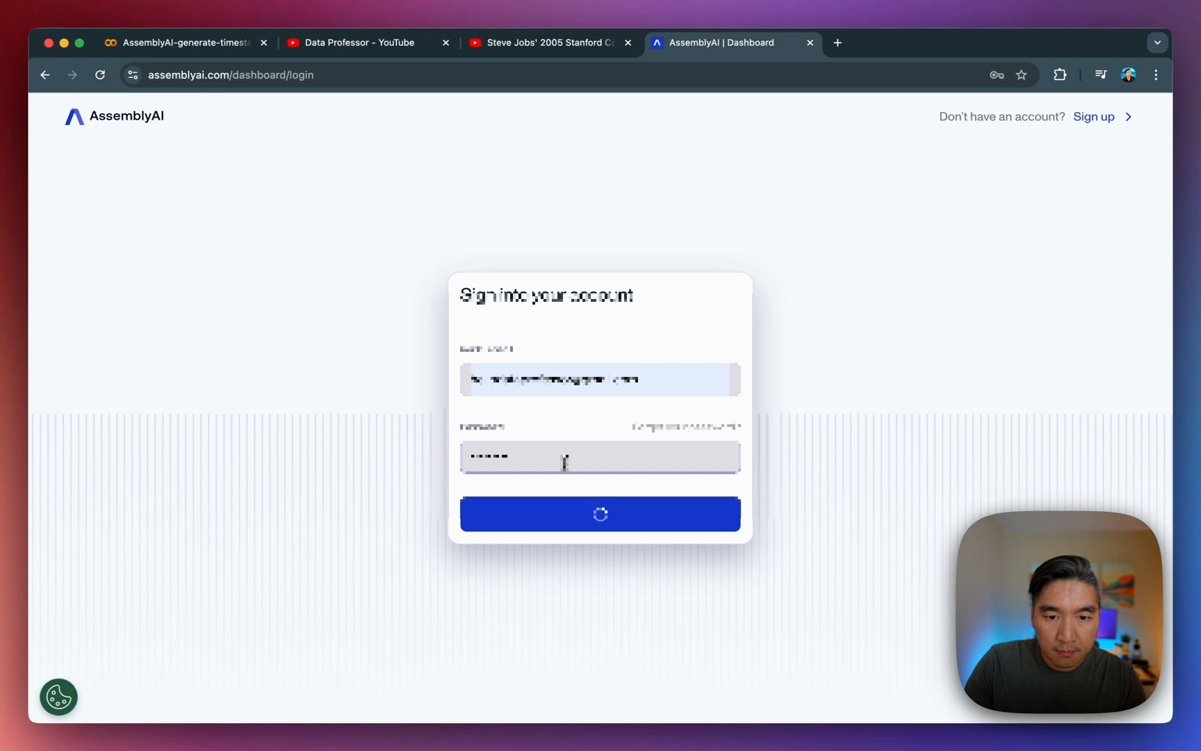
{"action": "left_click", "coordinate": [600, 513]}
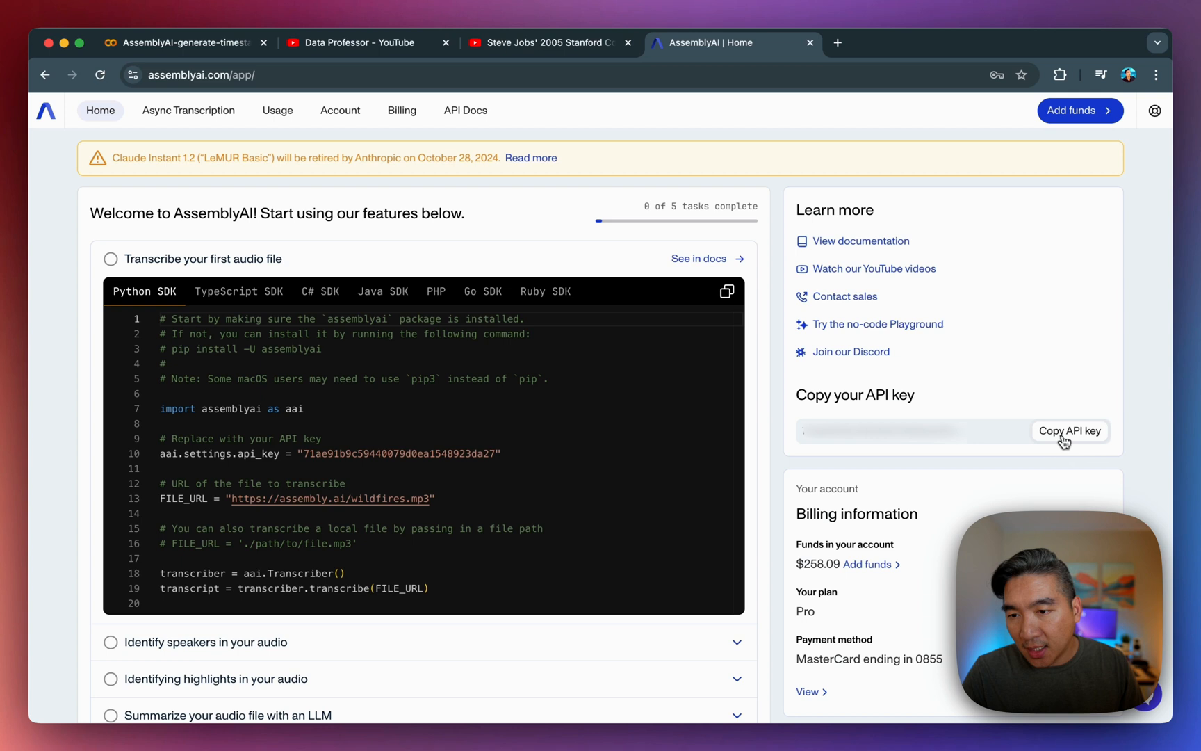
{"action": "left_click", "coordinate": [1069, 429]}
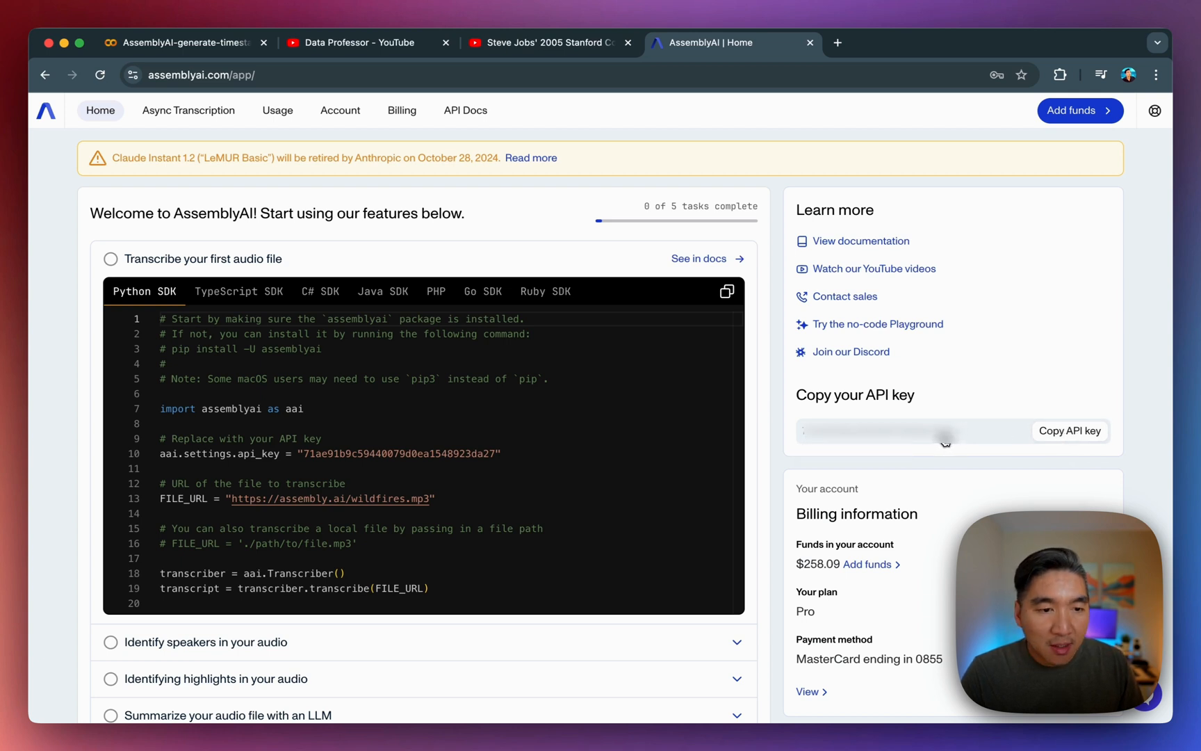
{"action": "mouse_move", "coordinate": [866, 552]}
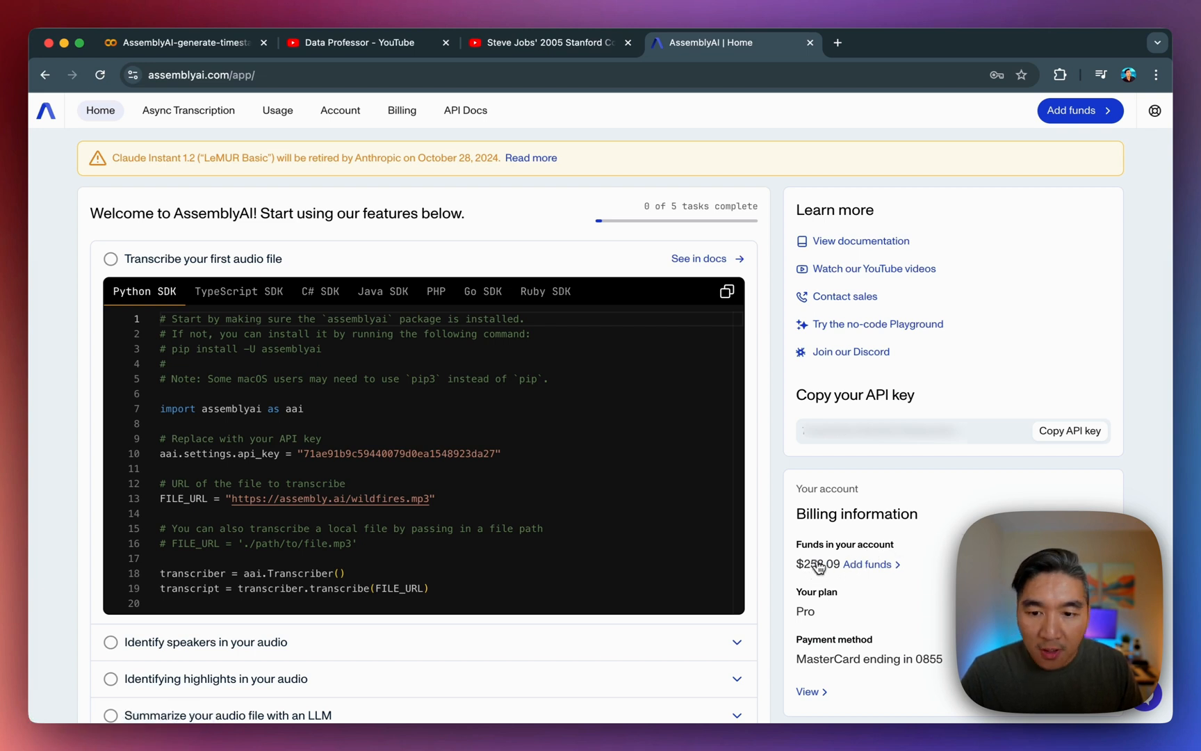
{"action": "mouse_move", "coordinate": [883, 496]}
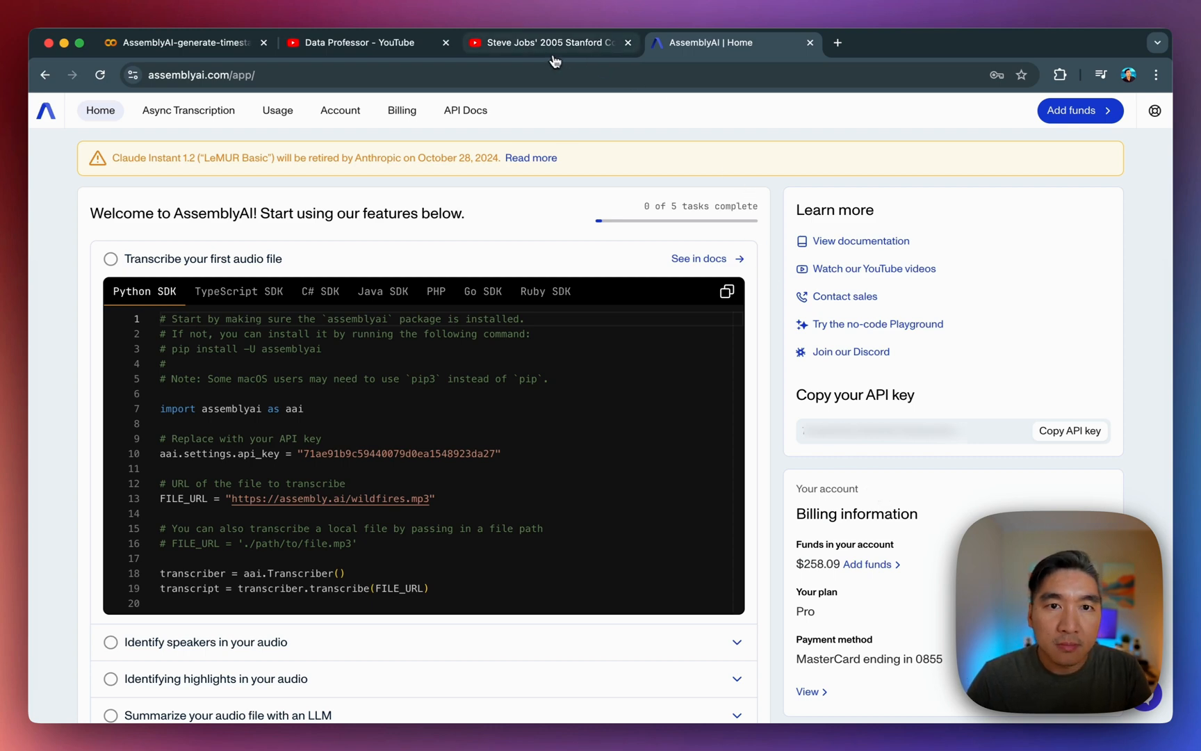
{"action": "left_click", "coordinate": [183, 43]}
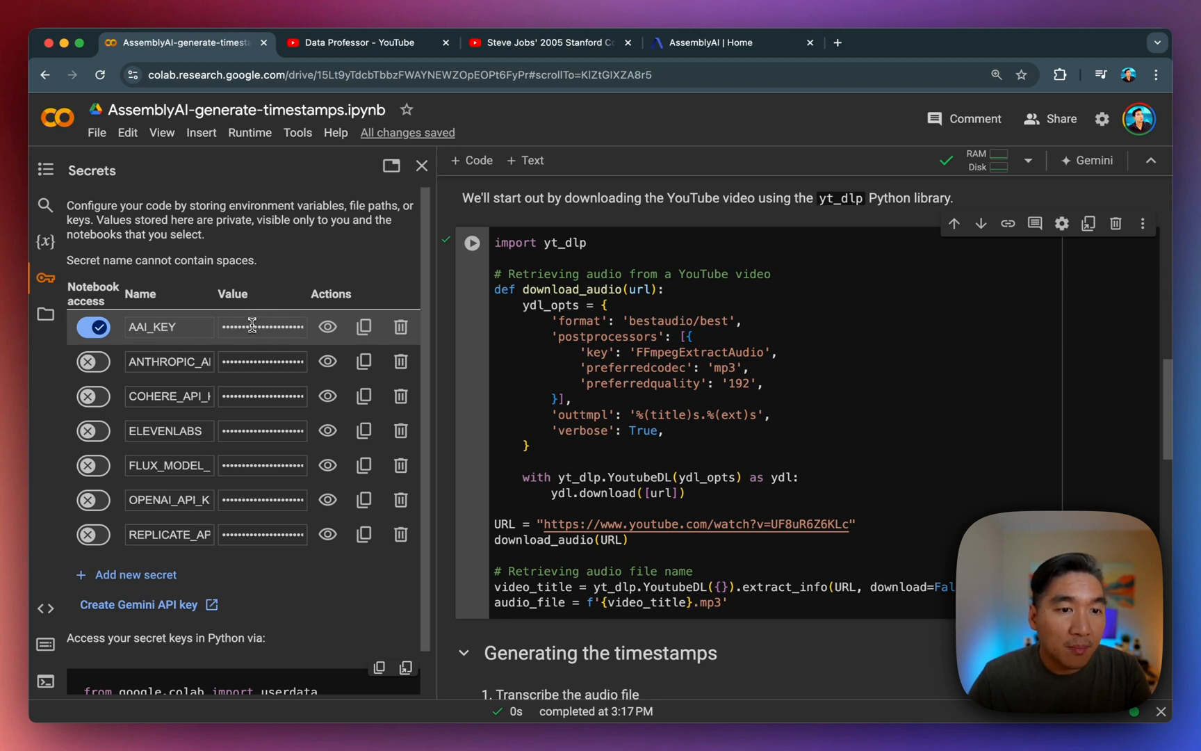
- Inspect the stored AAI_KEY secret value, then close the Secrets panel
{"action": "left_click", "coordinate": [262, 326]}
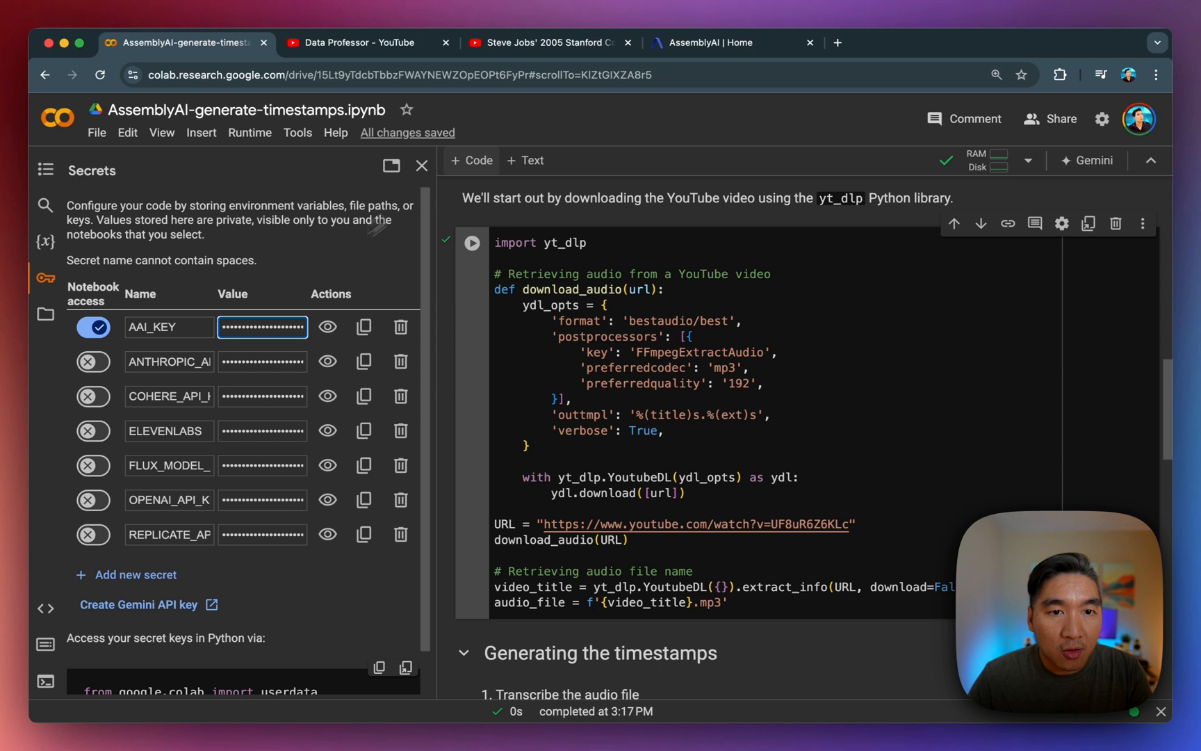
{"action": "left_click", "coordinate": [421, 166]}
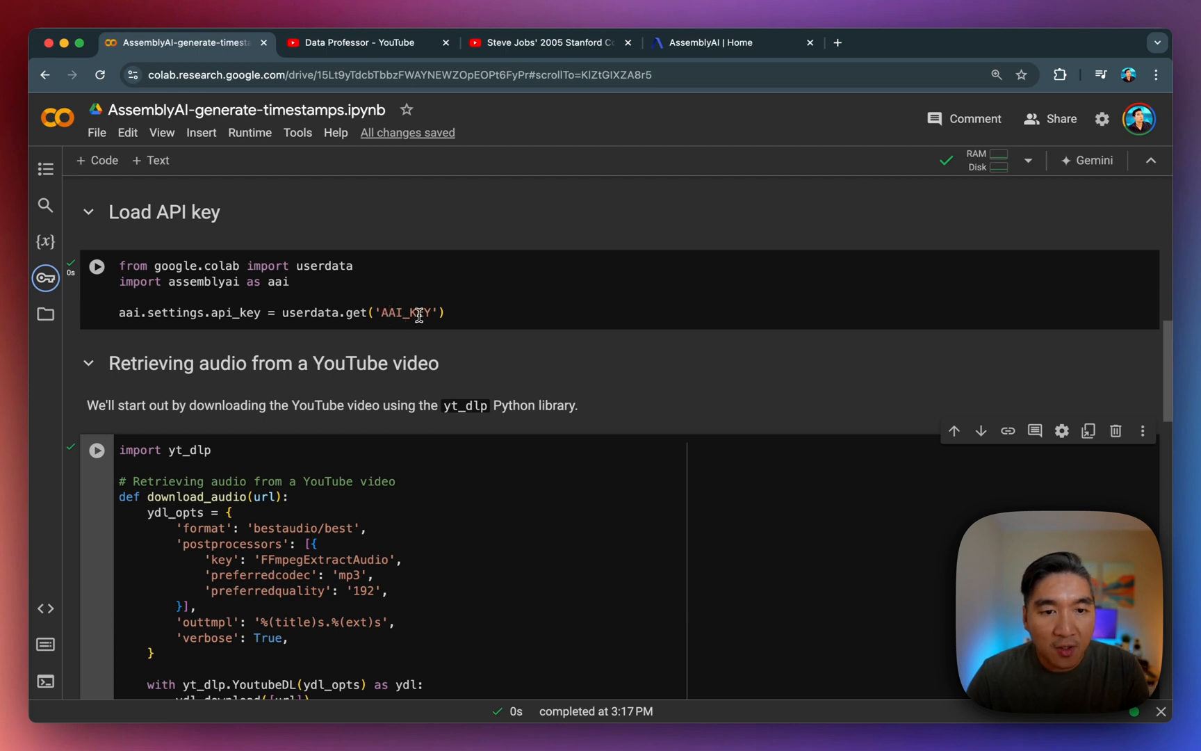
{"action": "scroll", "scroll_direction": "down", "scroll_amount": 3}
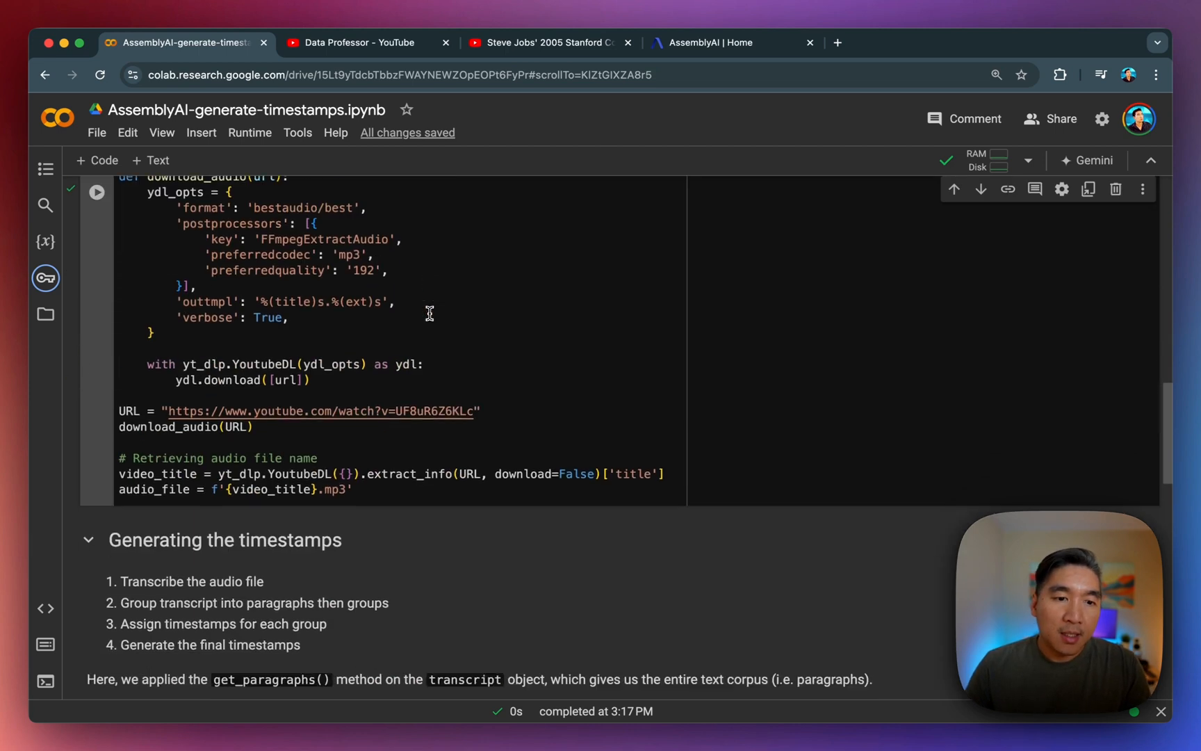
{"action": "left_click", "coordinate": [152, 442]}
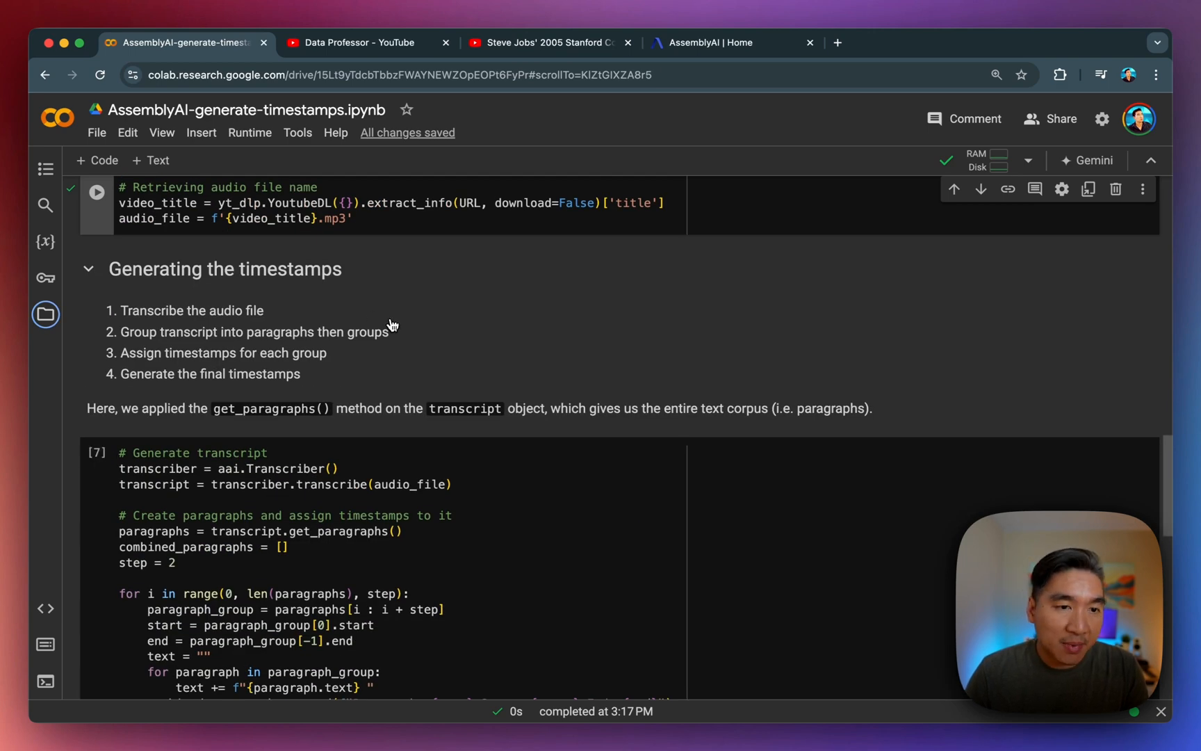
{"action": "scroll", "scroll_direction": "down", "scroll_amount": 3}
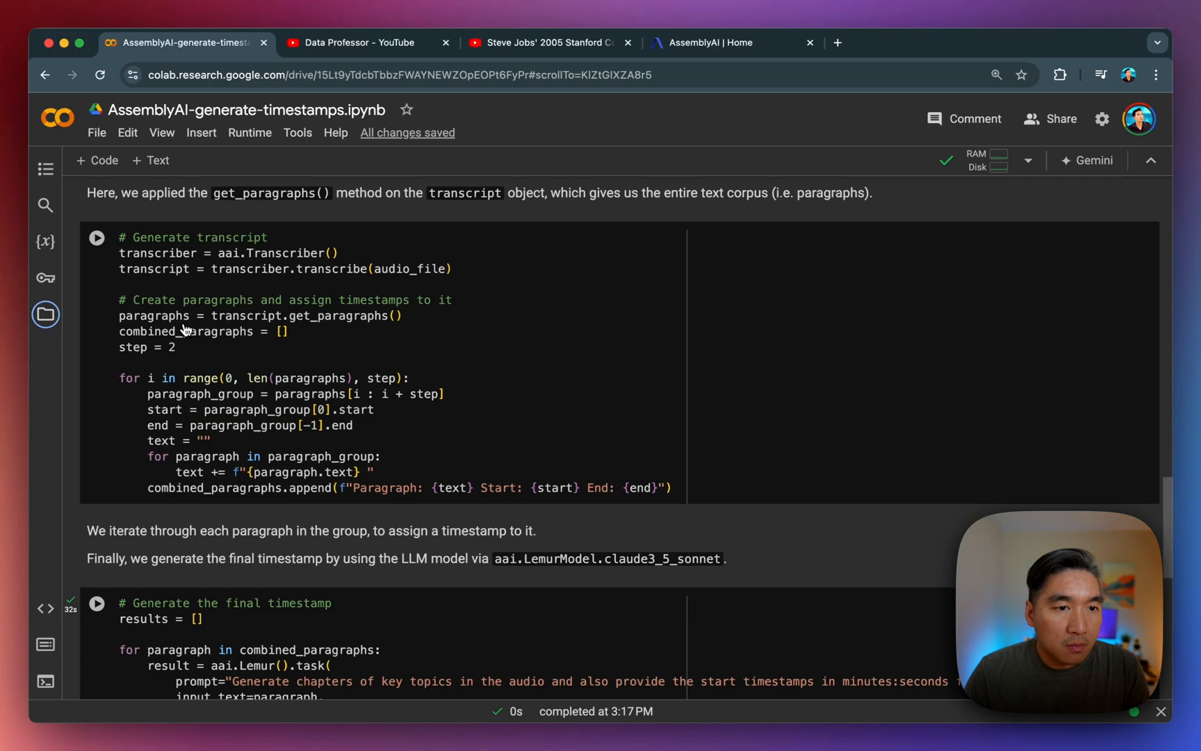
{"action": "scroll", "scroll_direction": "down", "scroll_amount": 3}
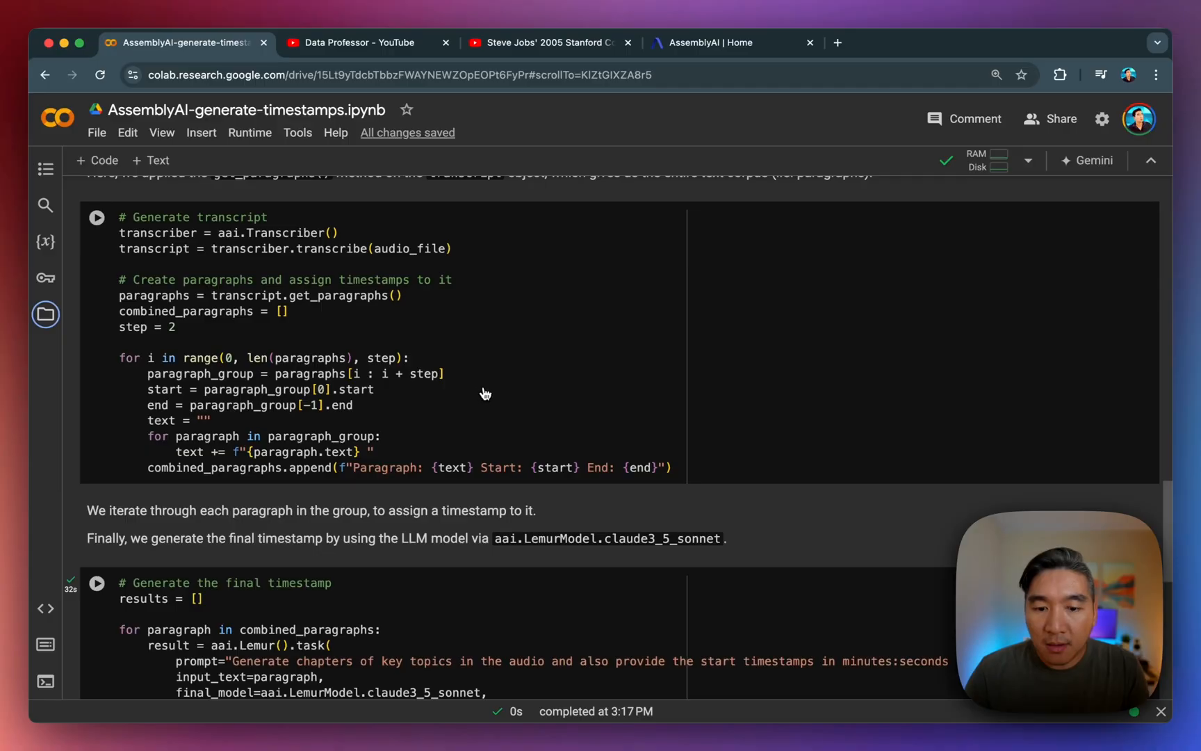
{"action": "mouse_move", "coordinate": [405, 420]}
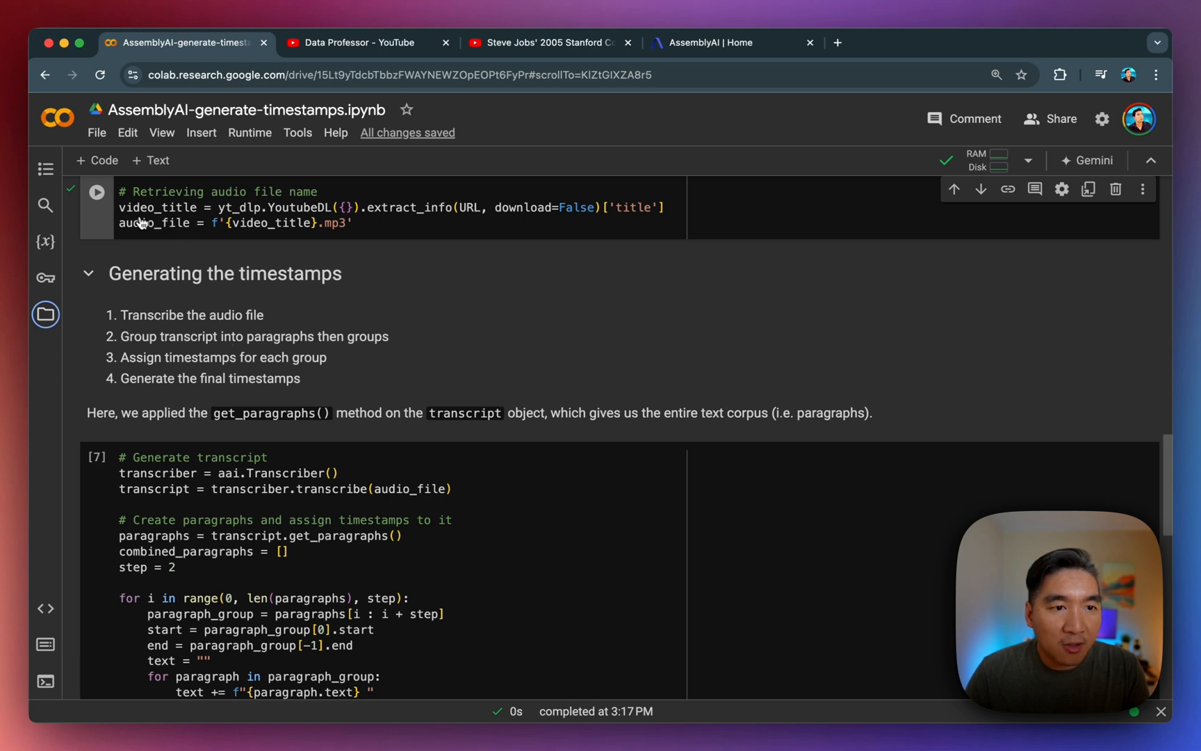
{"action": "mouse_move", "coordinate": [387, 225]}
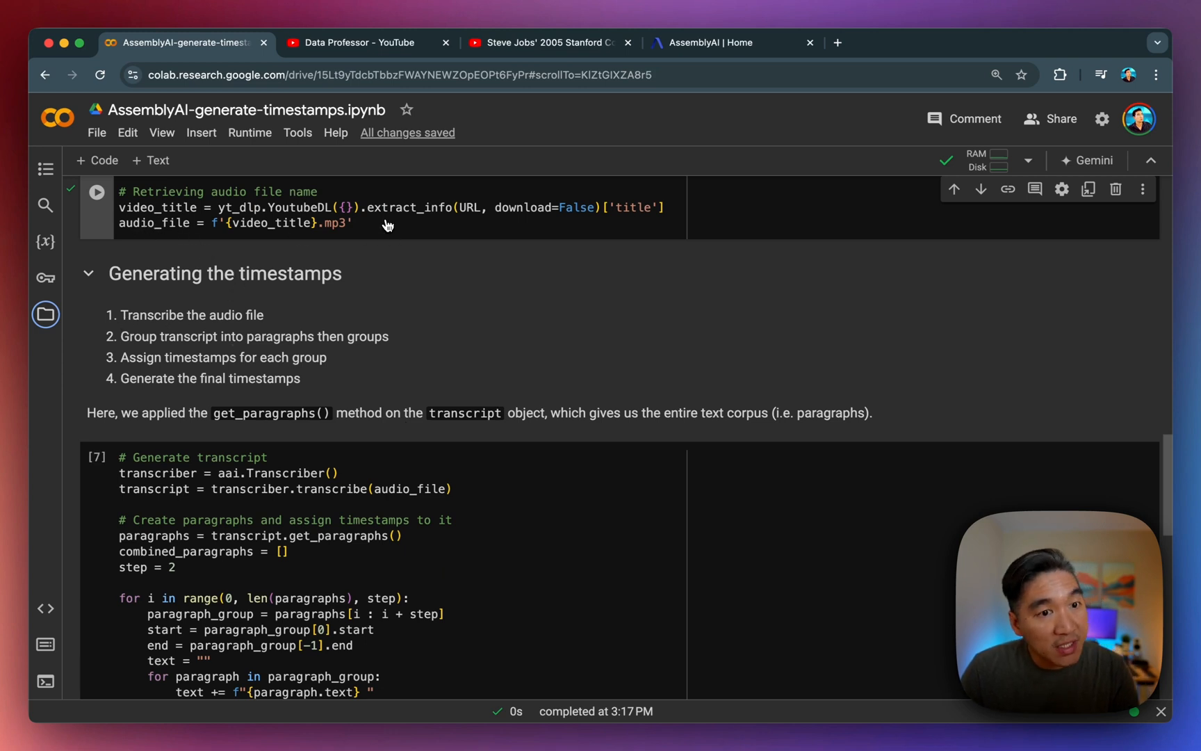
{"action": "mouse_move", "coordinate": [144, 301]}
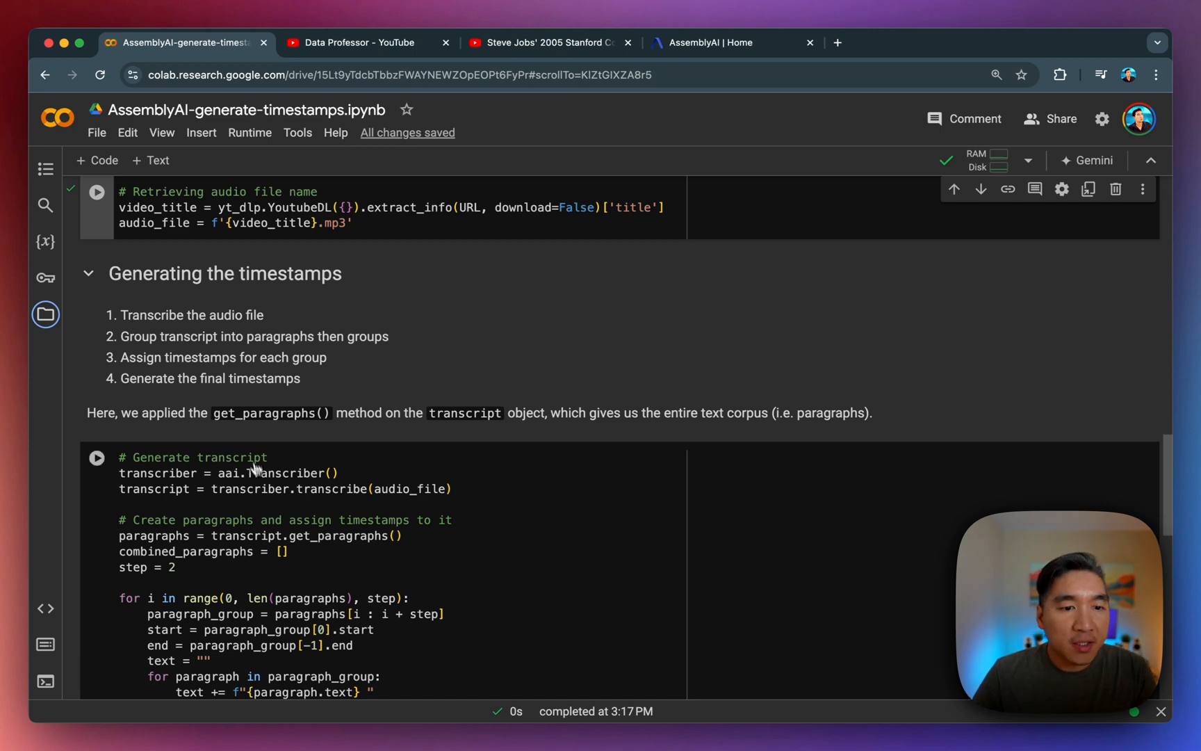
{"action": "mouse_move", "coordinate": [248, 467]}
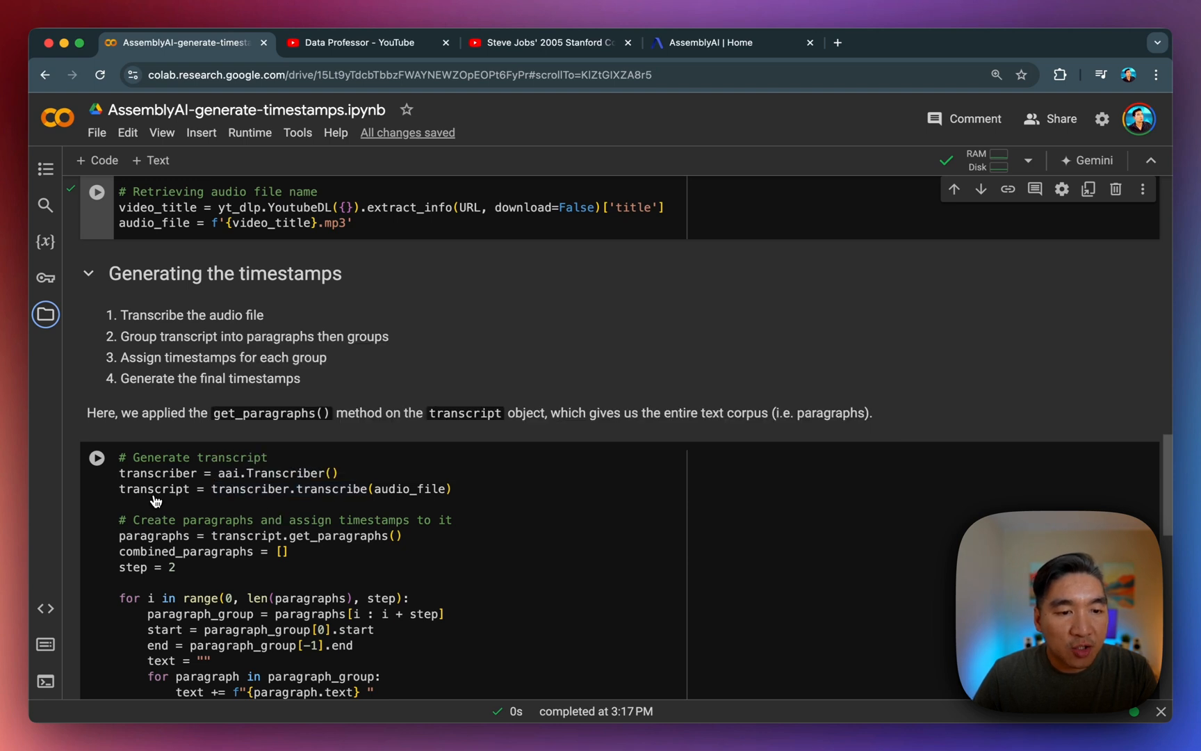
{"action": "mouse_move", "coordinate": [259, 503]}
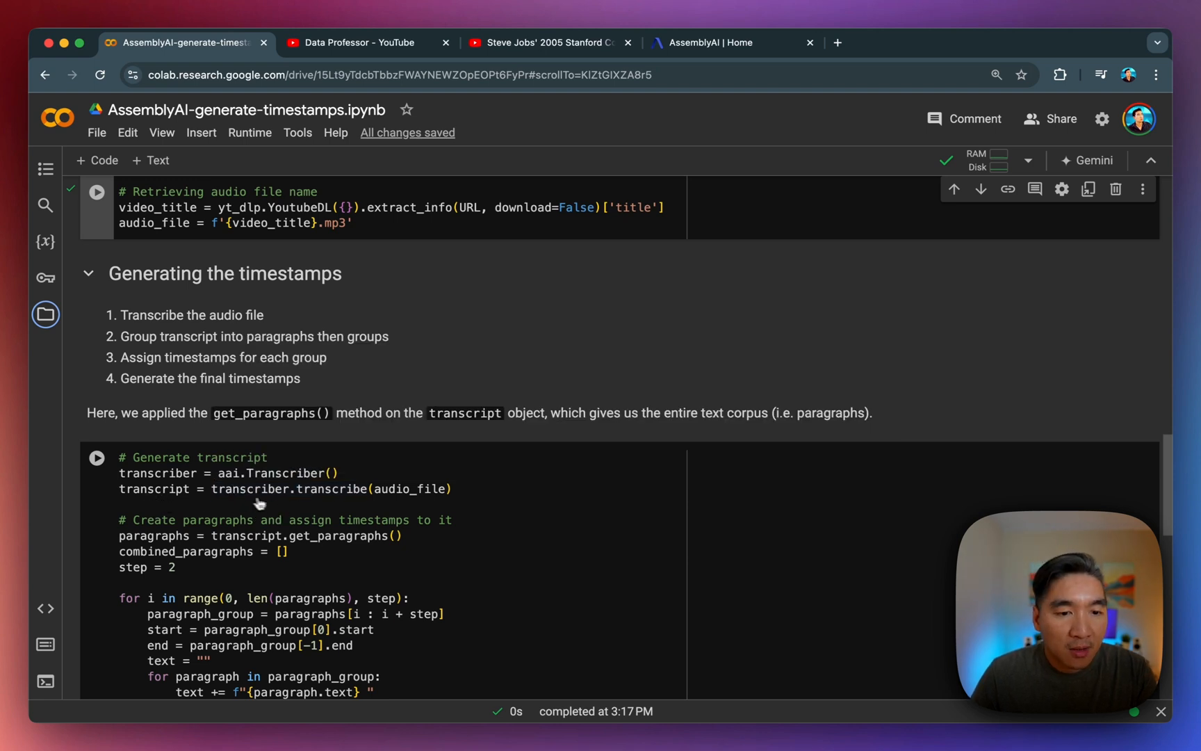
{"action": "mouse_move", "coordinate": [293, 506]}
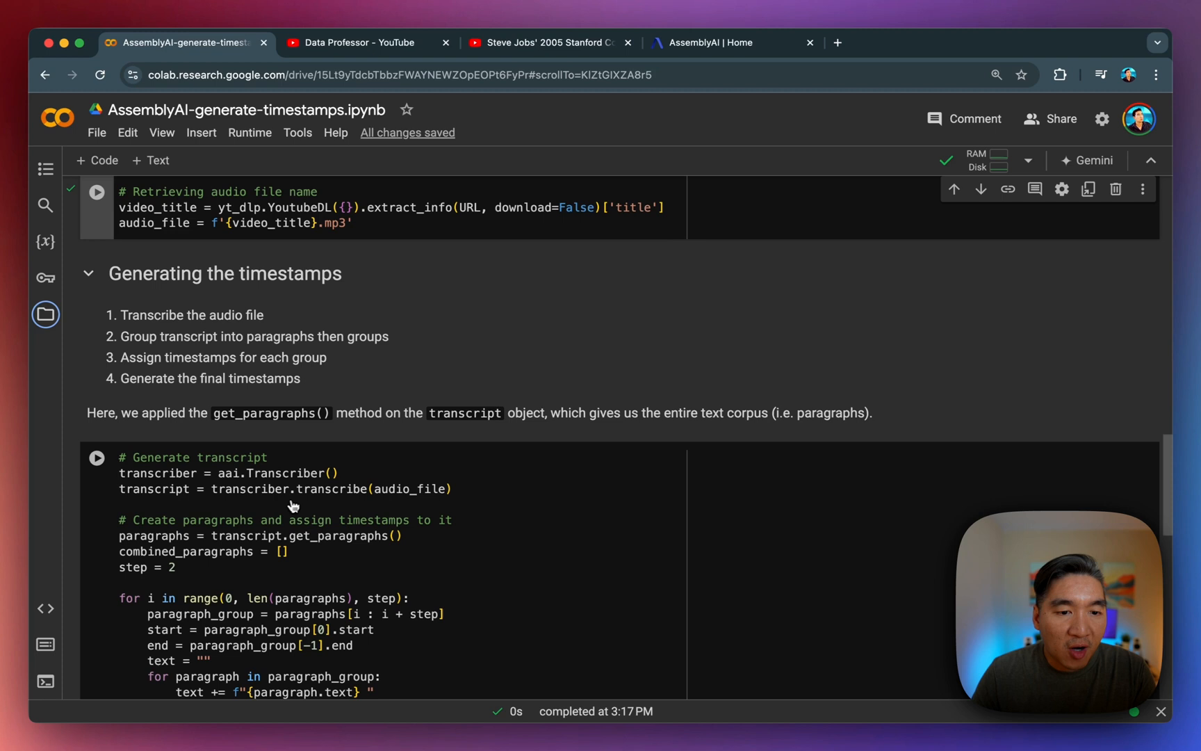
{"action": "mouse_move", "coordinate": [354, 496]}
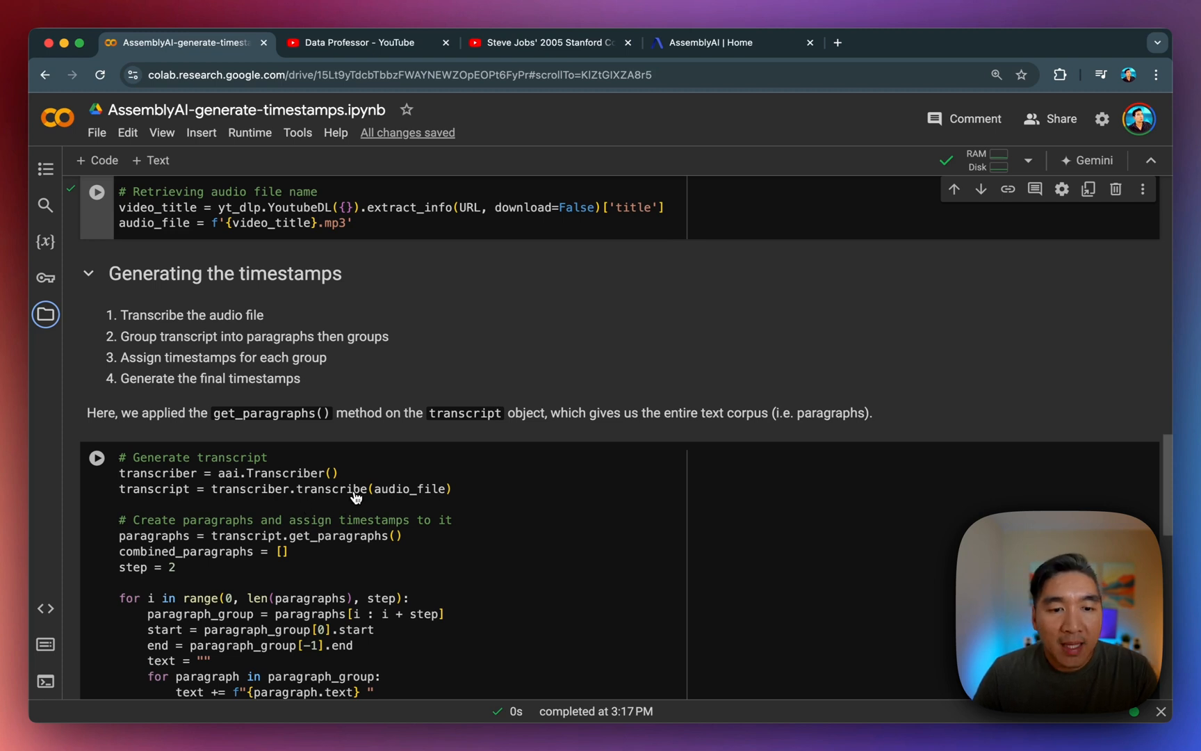
{"action": "mouse_move", "coordinate": [414, 494]}
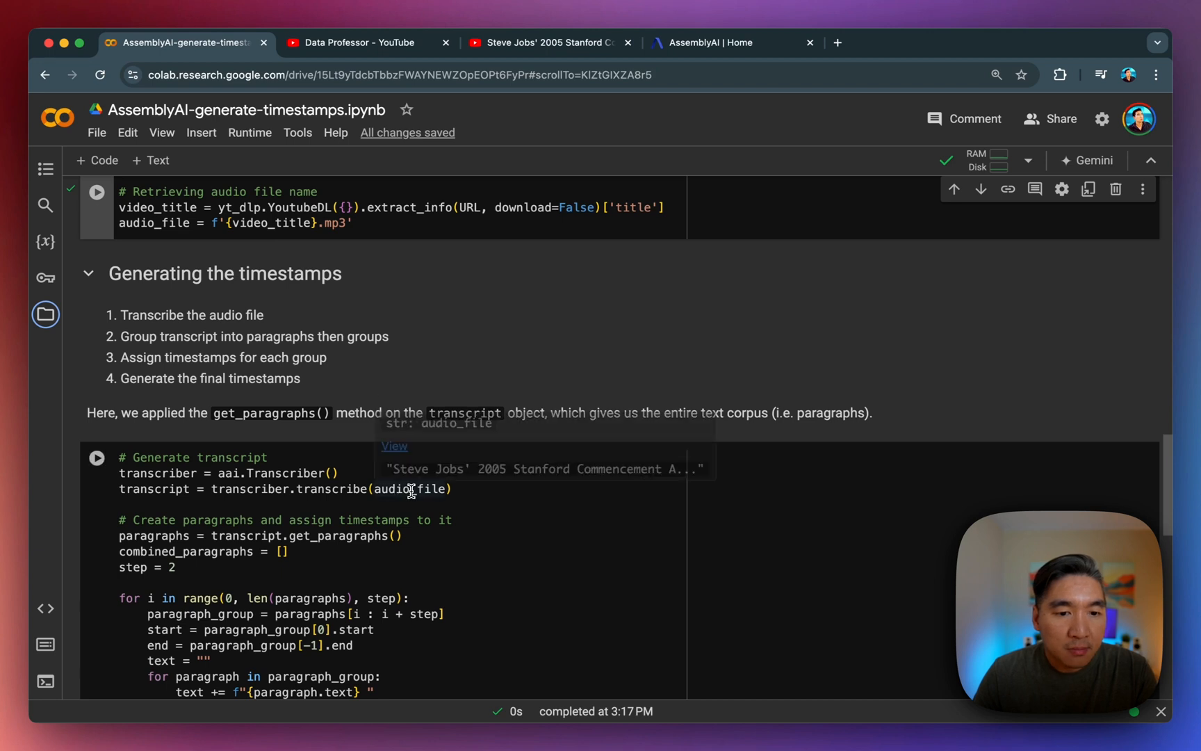
{"action": "mouse_move", "coordinate": [178, 494]}
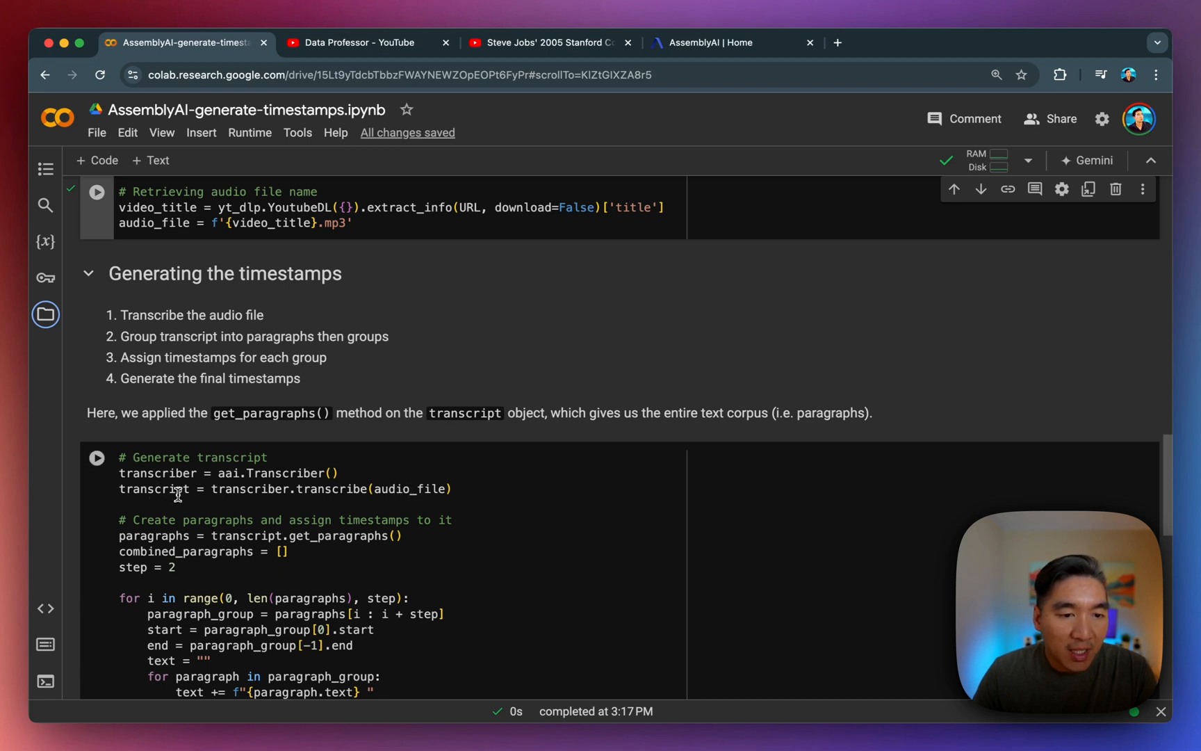
{"action": "scroll", "scroll_direction": "down", "scroll_amount": 3}
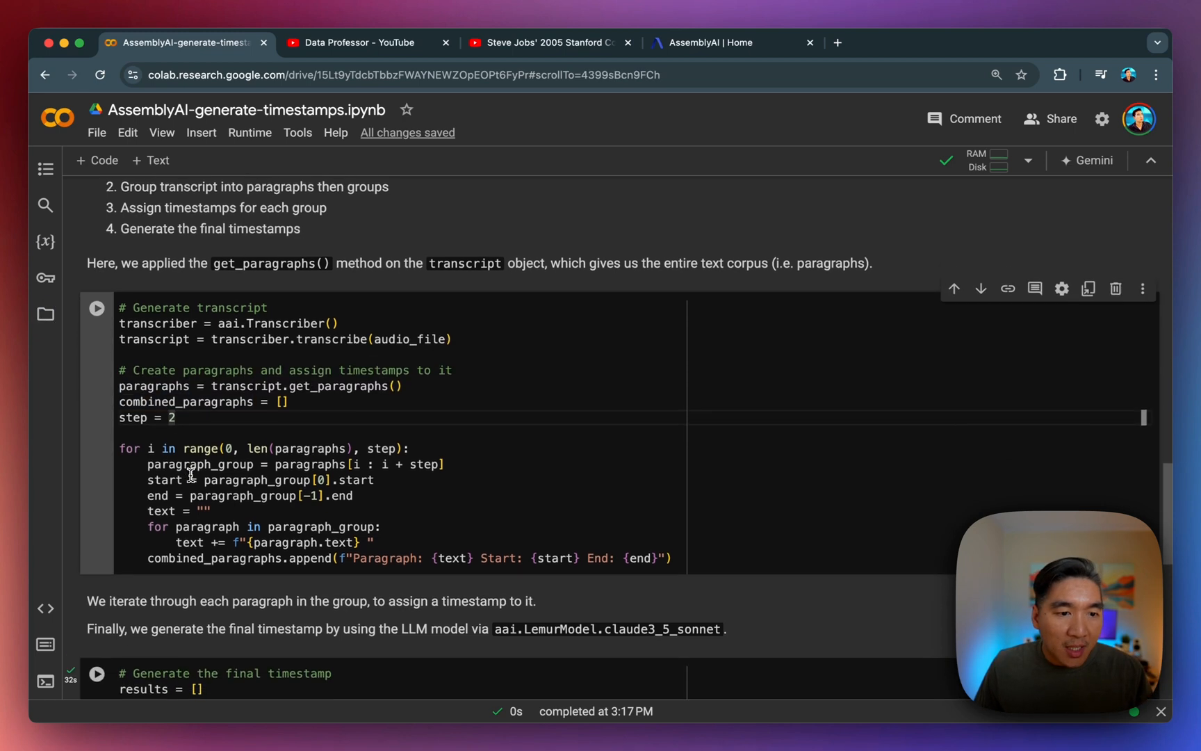
{"action": "scroll", "scroll_direction": "down", "scroll_amount": 3}
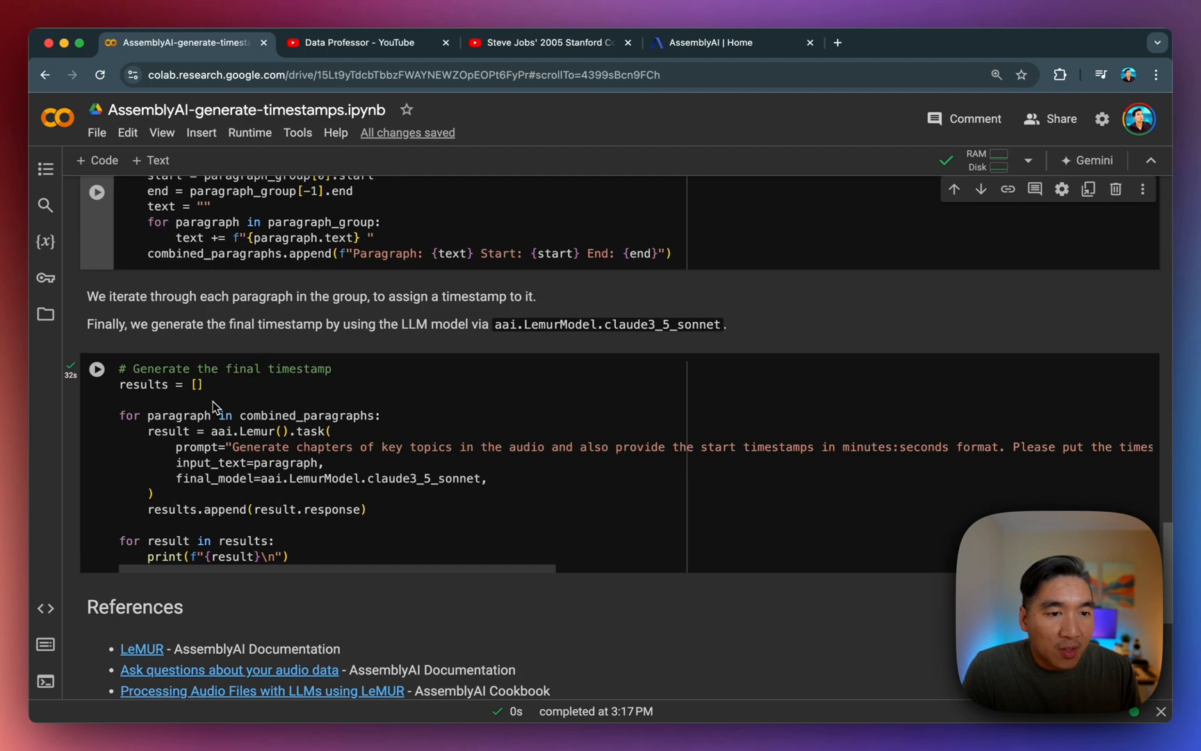
{"action": "mouse_move", "coordinate": [238, 387]}
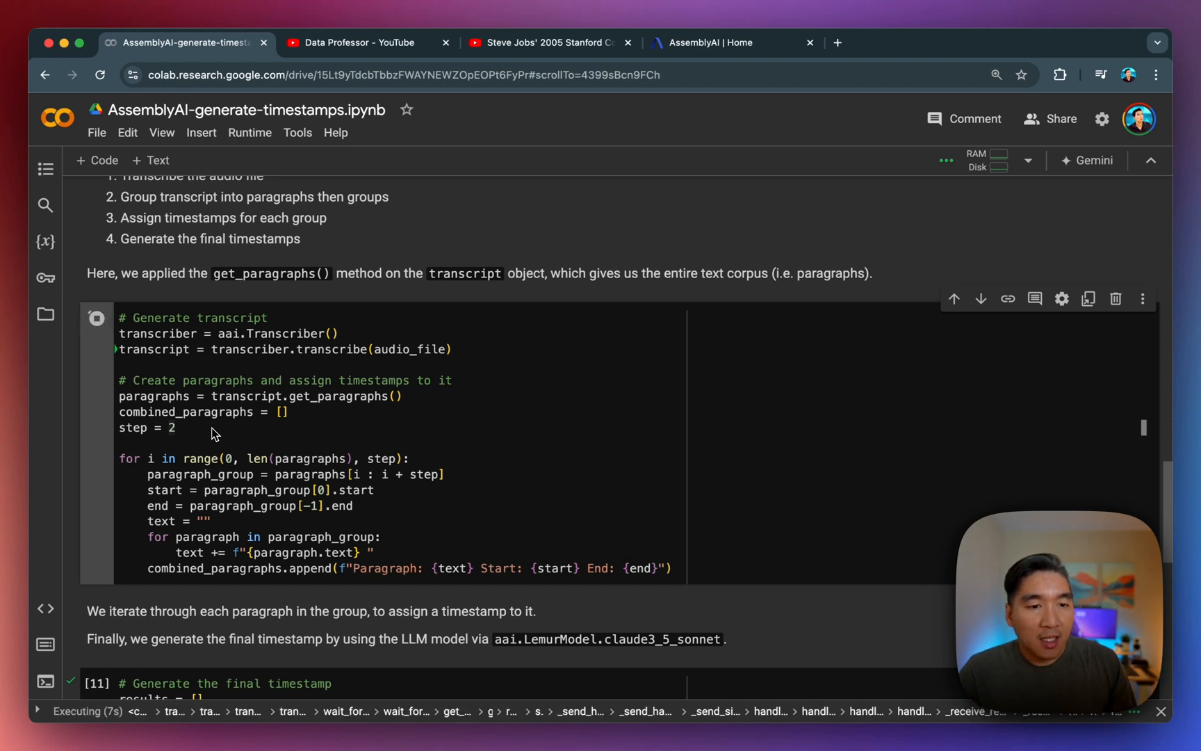
- Select combined_paragraphs and insert an empty code cell below the transcript cell
{"action": "scroll", "scroll_direction": "down", "scroll_amount": 3}
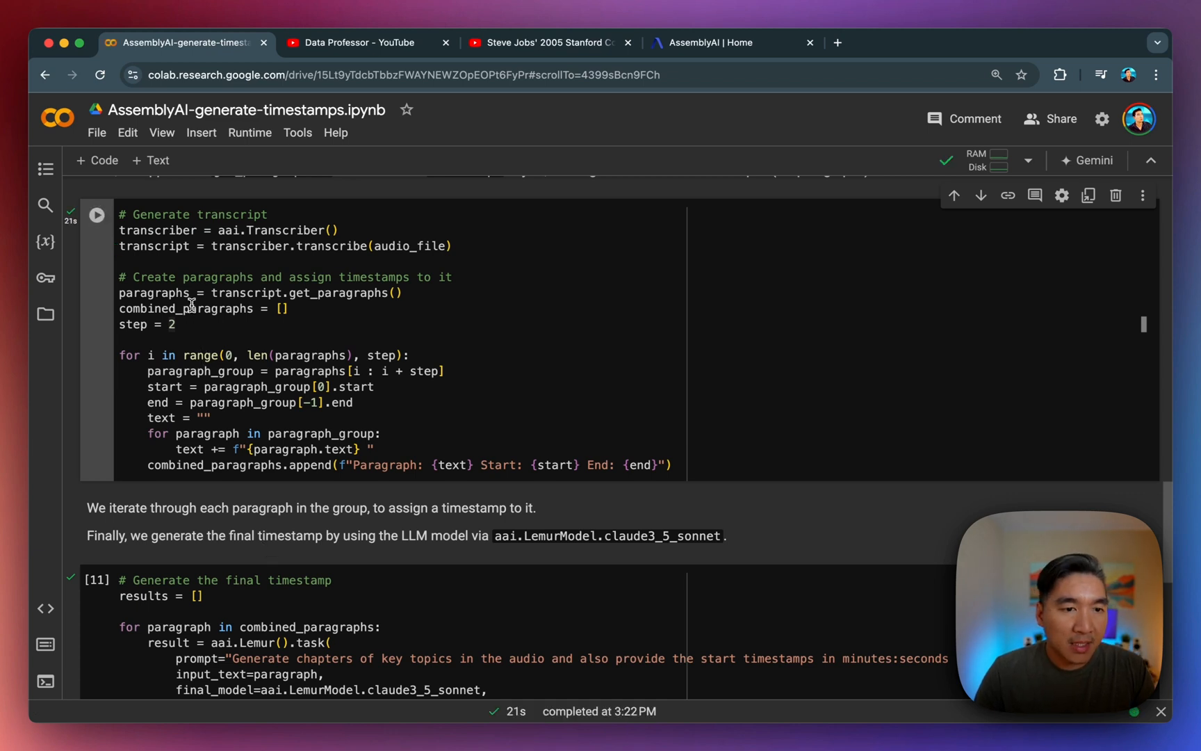
{"action": "double_click", "coordinate": [185, 308]}
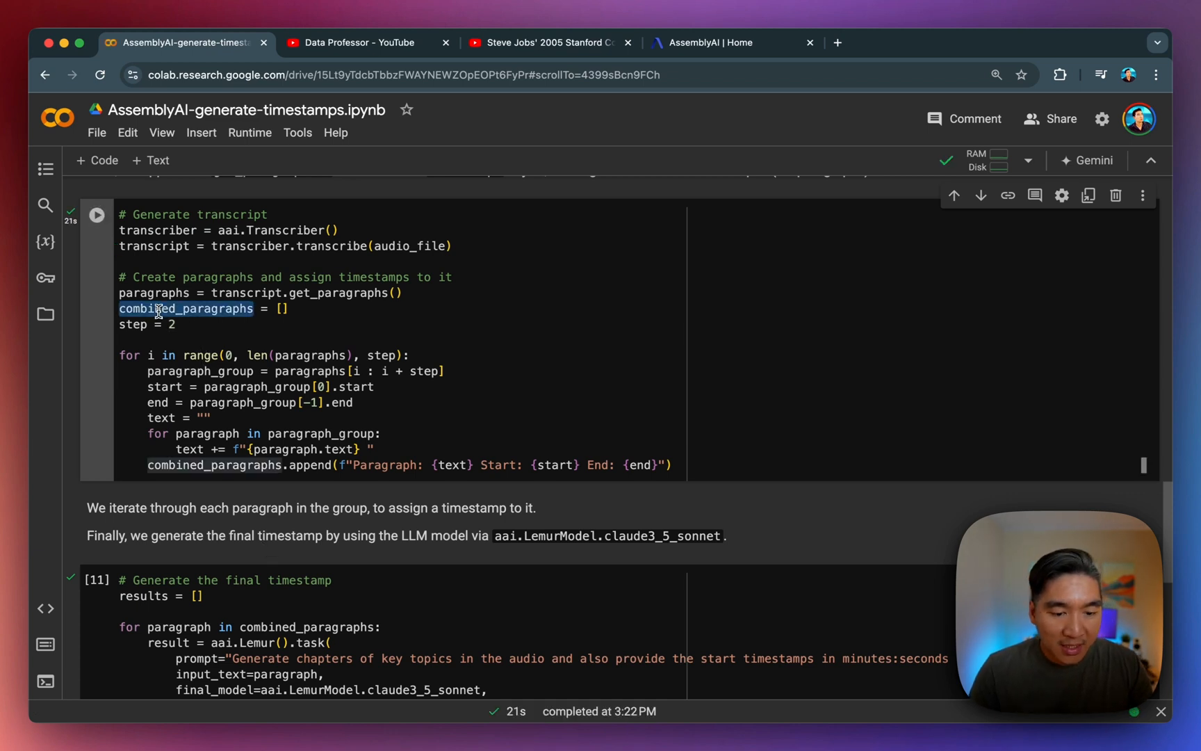
{"action": "left_click", "coordinate": [96, 215]}
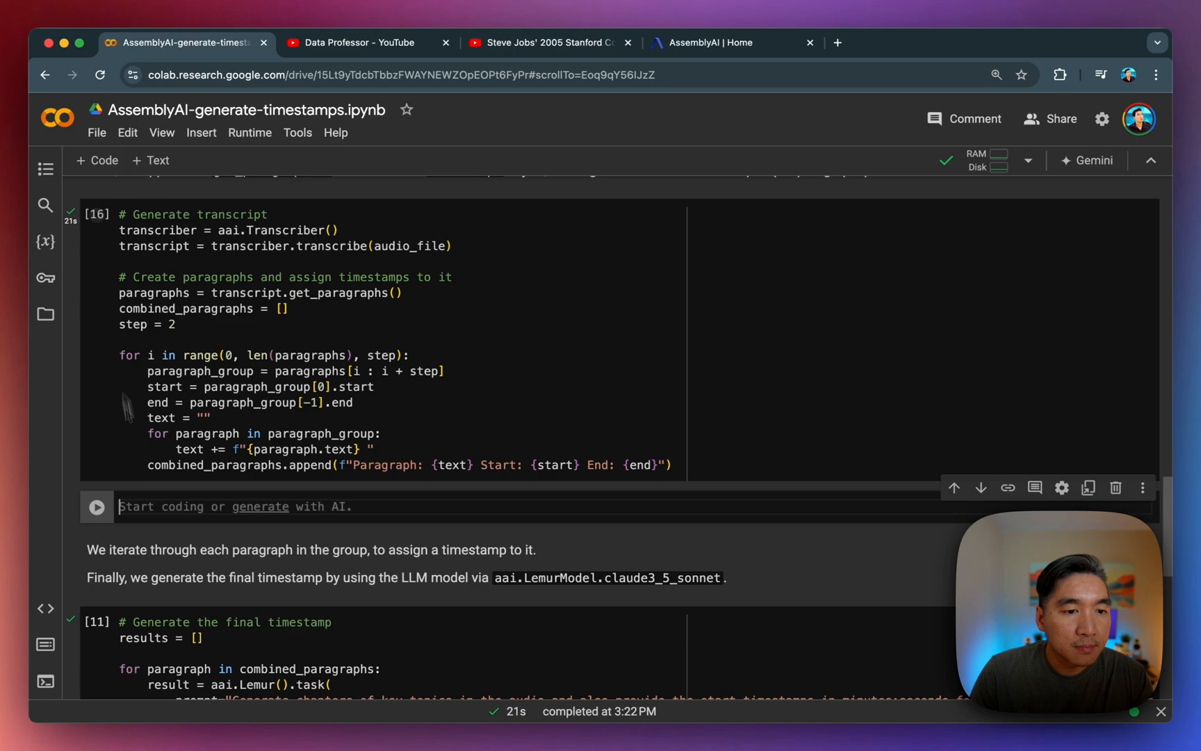
{"action": "left_click", "coordinate": [97, 265]}
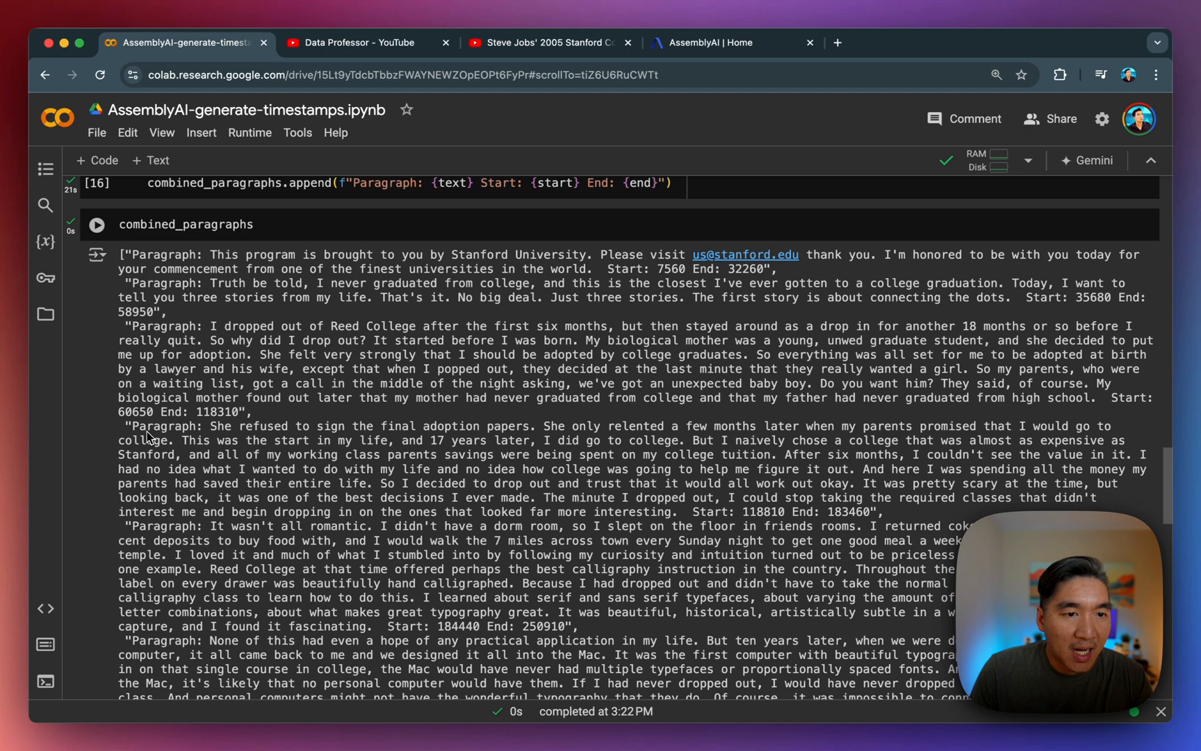
{"action": "scroll", "scroll_direction": "down", "scroll_amount": 3}
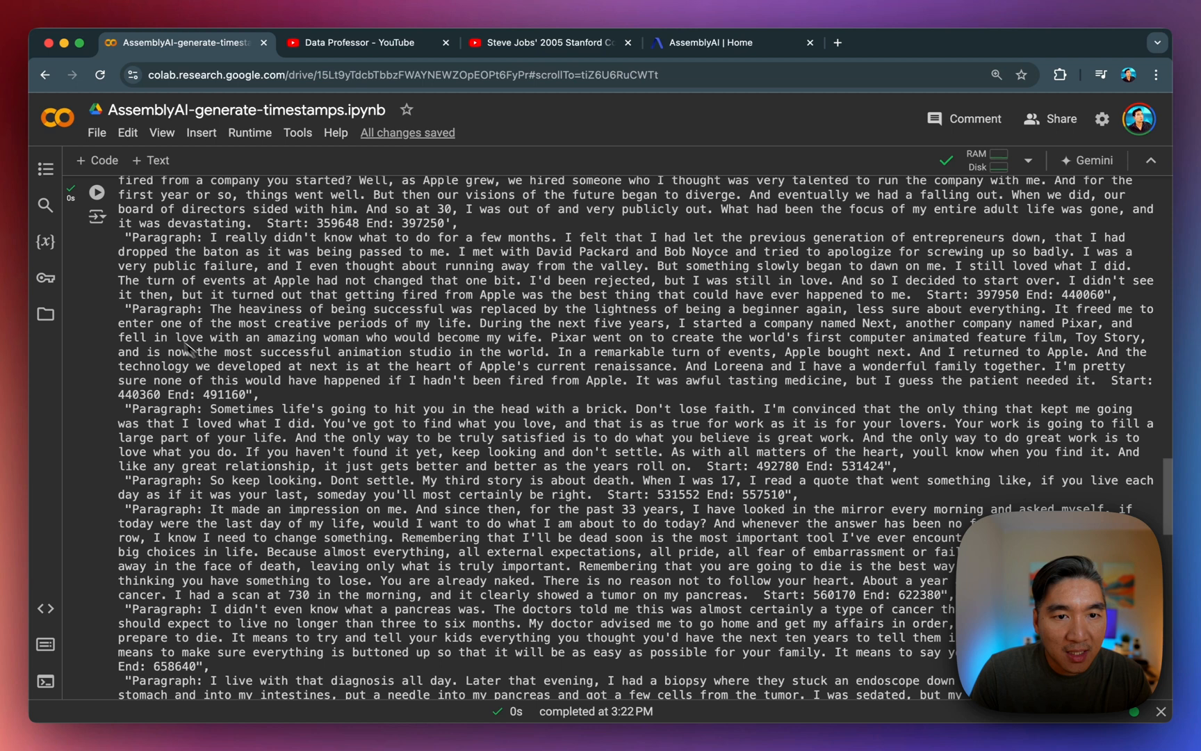
{"action": "mouse_move", "coordinate": [299, 222]}
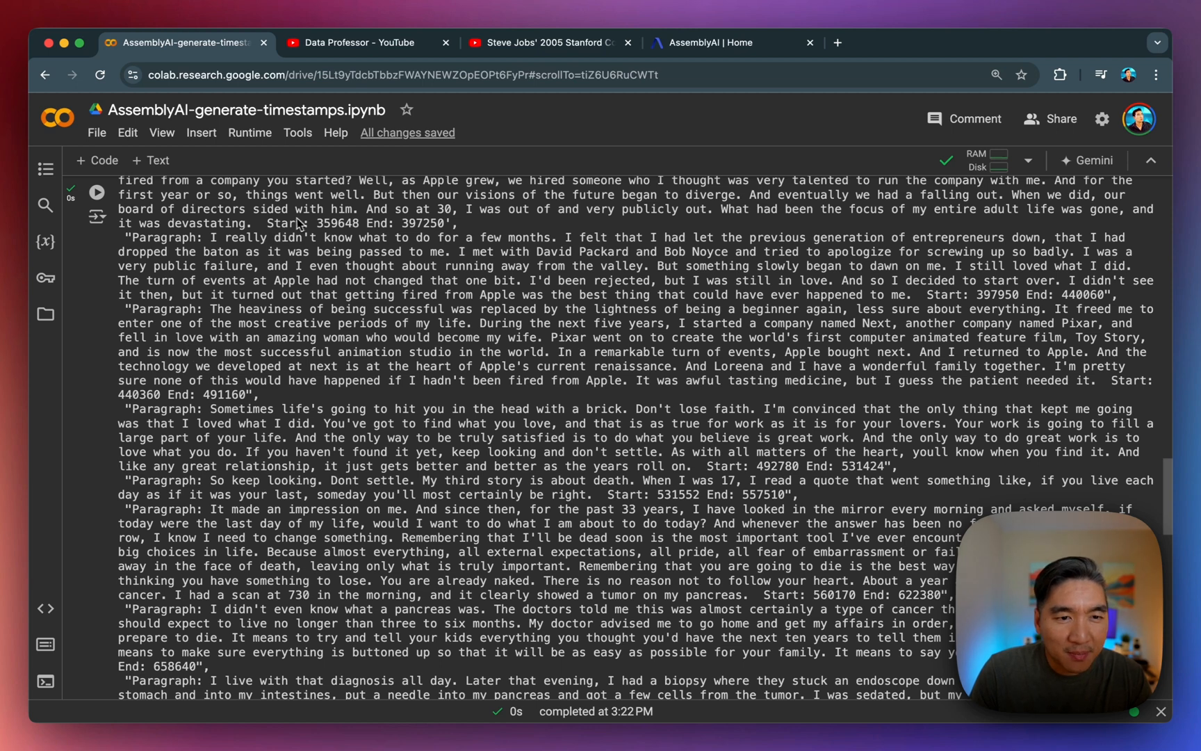
{"action": "mouse_move", "coordinate": [425, 233]}
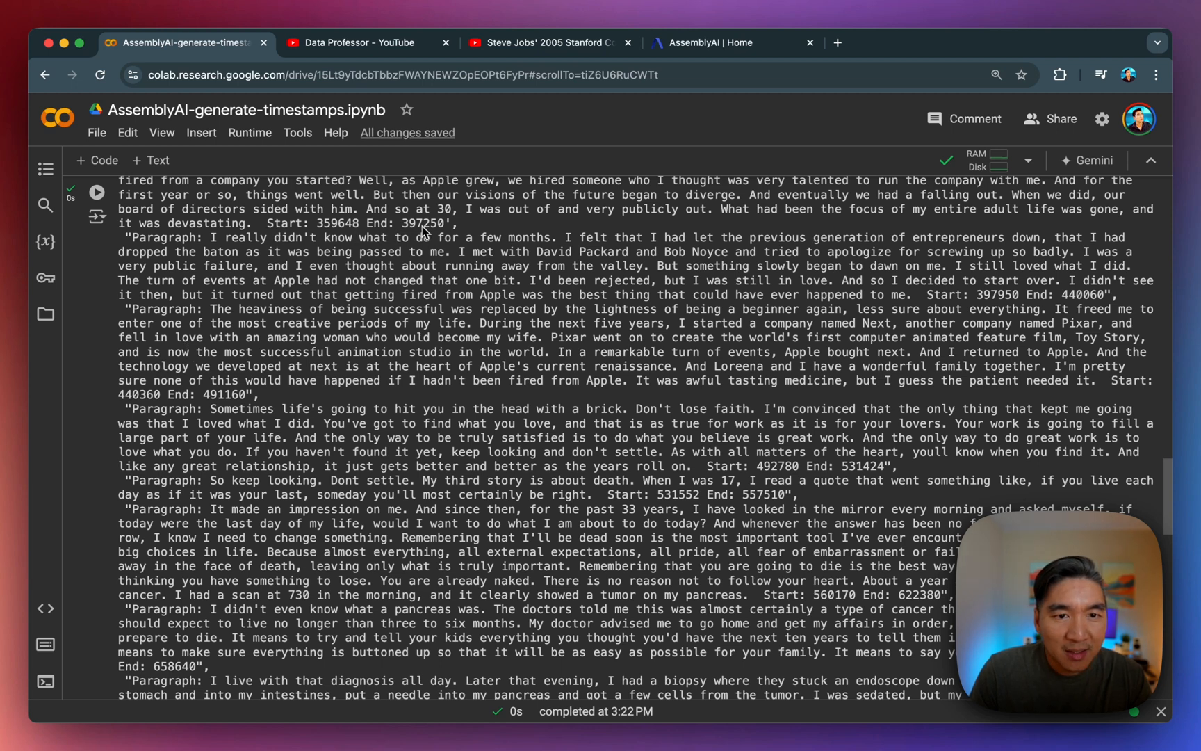
{"action": "scroll", "scroll_direction": "down", "scroll_amount": 3}
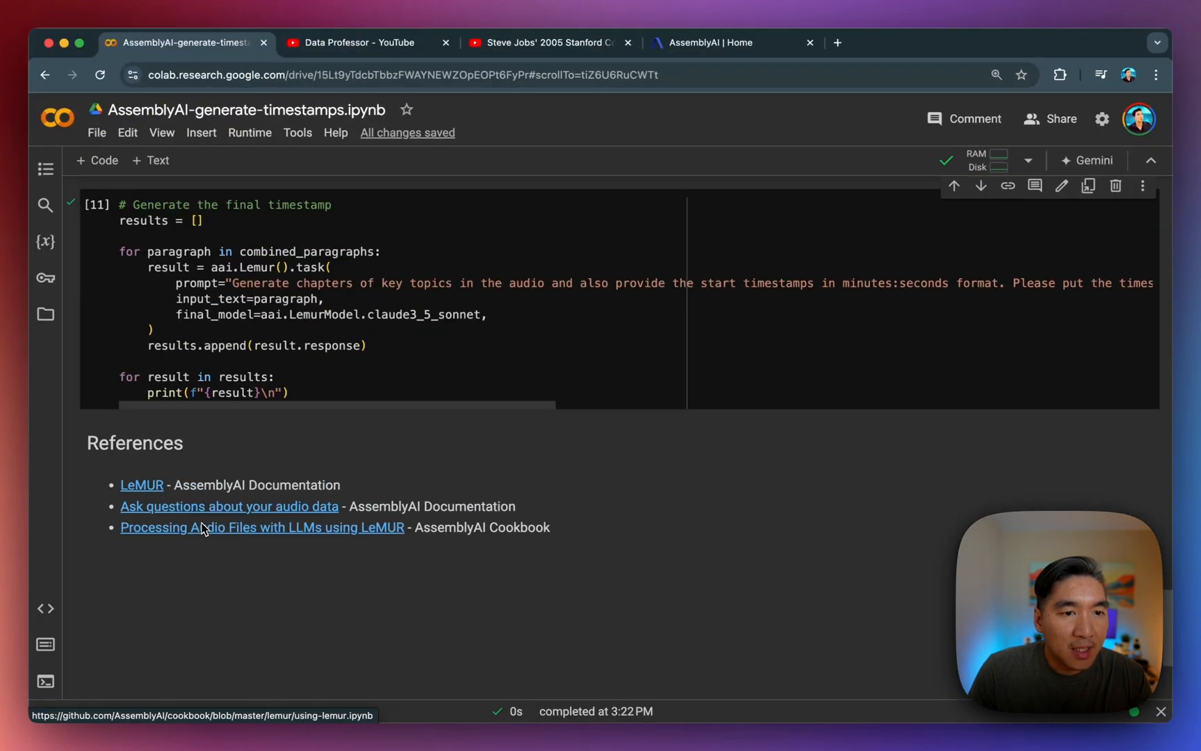
{"action": "scroll", "scroll_direction": "down", "scroll_amount": 3}
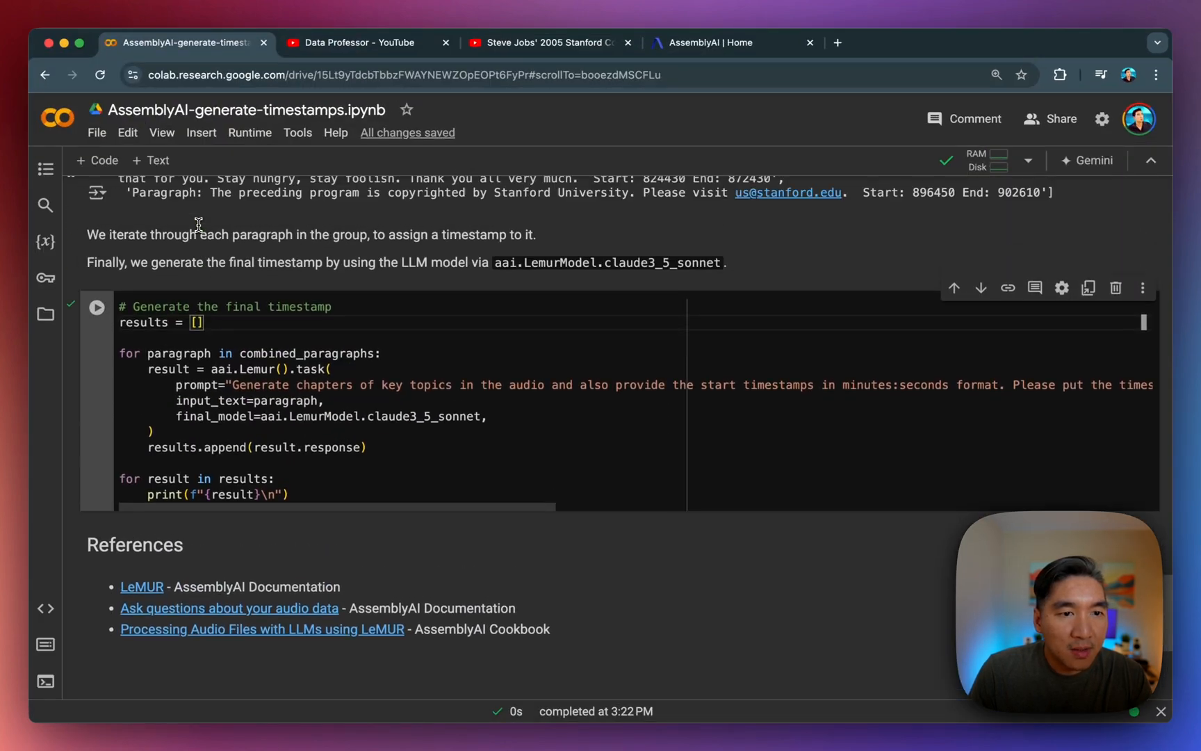
{"action": "scroll", "scroll_direction": "down", "scroll_amount": 3}
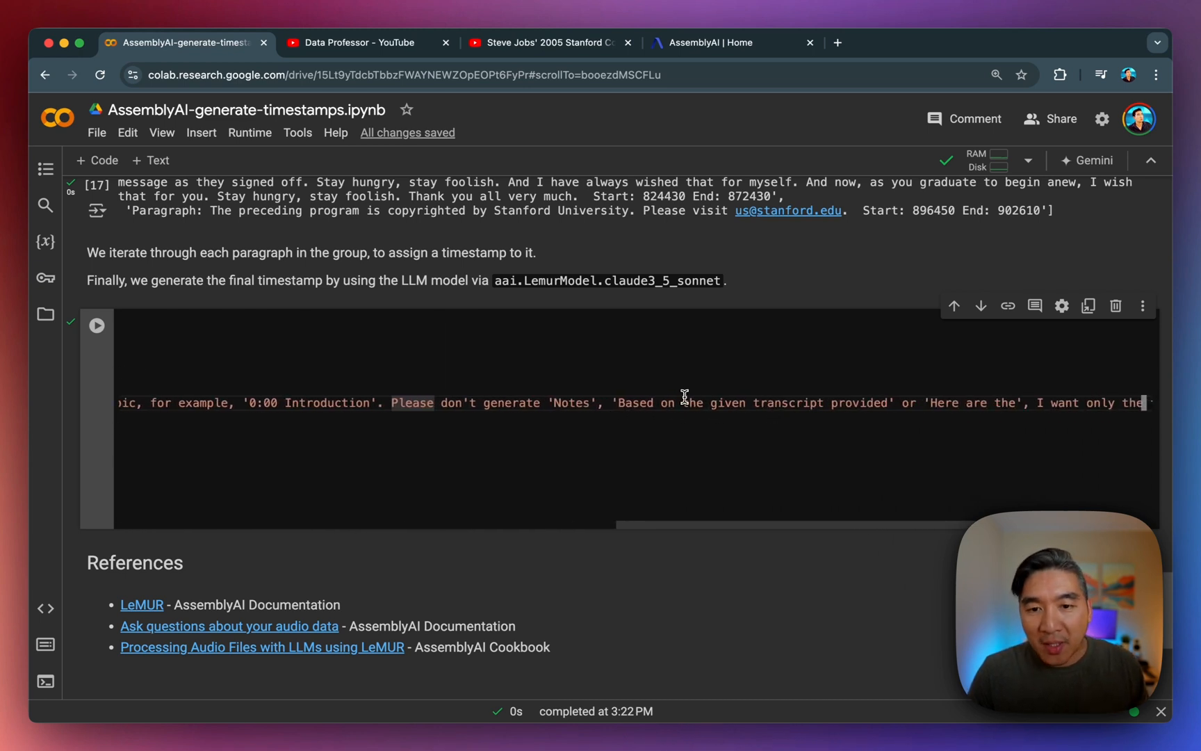
{"action": "mouse_move", "coordinate": [763, 397]}
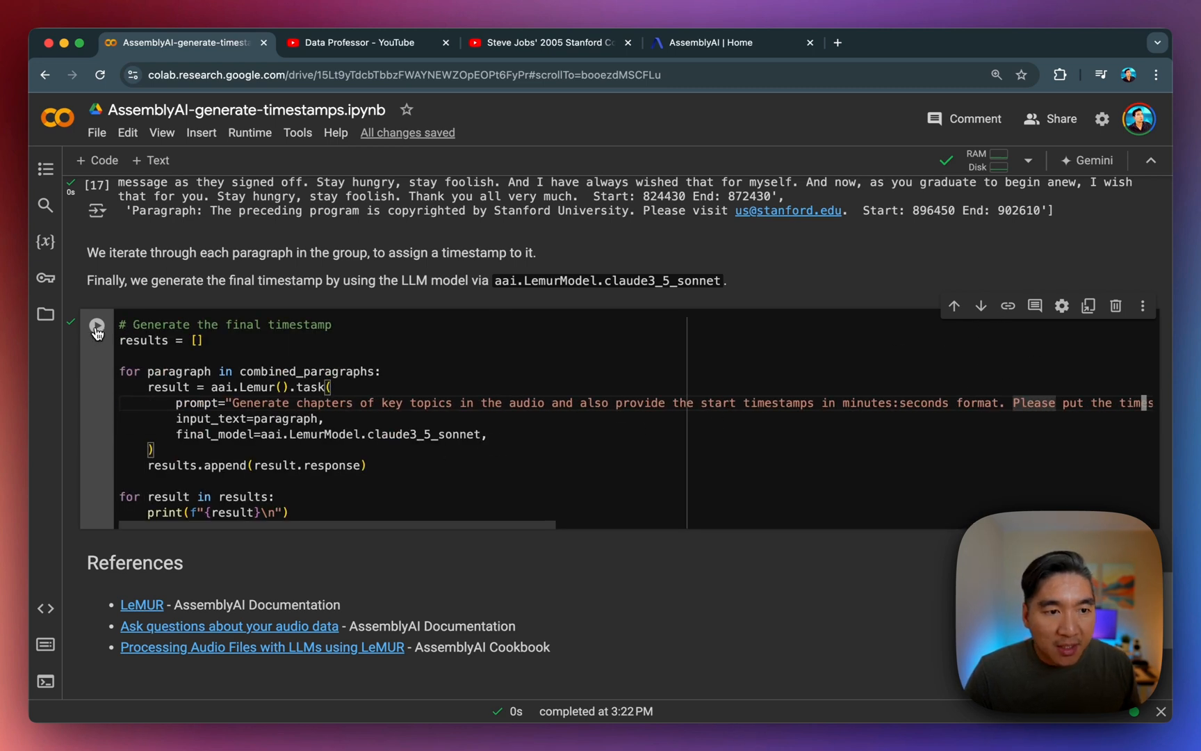
- Run the LeMUR timestamp cell and review chapters from '0:07 Introduction' through about 13:15
{"action": "left_click", "coordinate": [96, 324]}
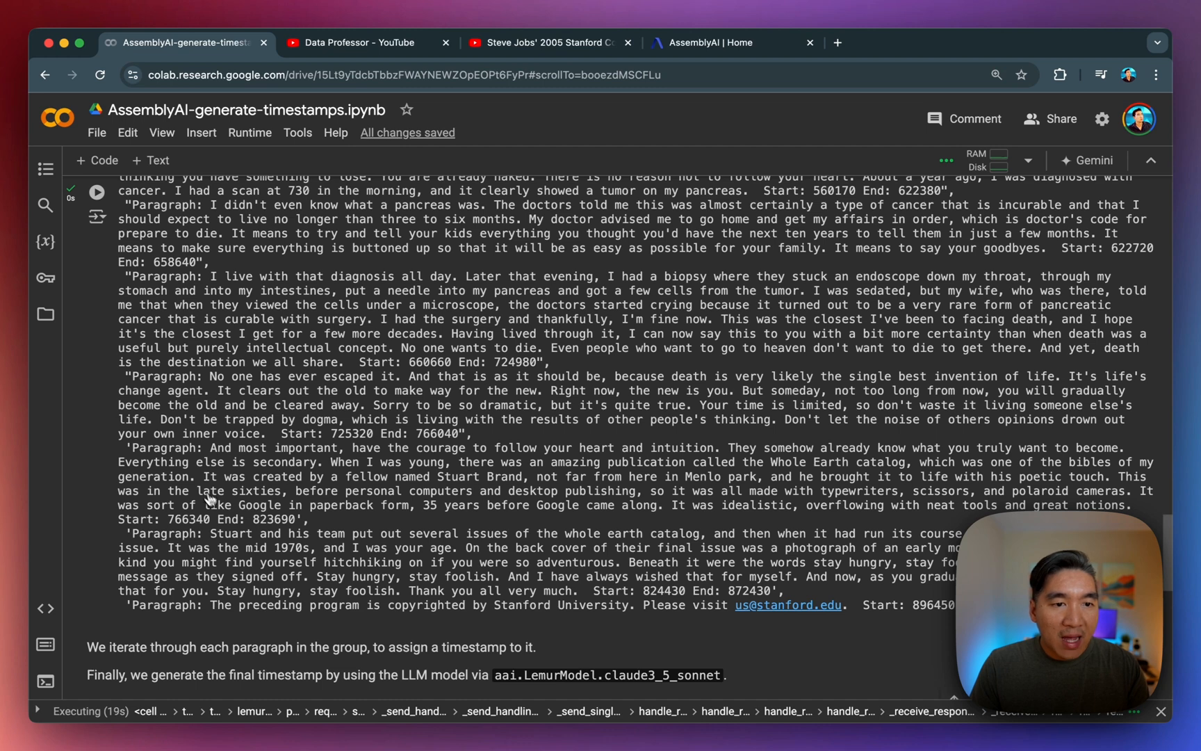
{"action": "scroll", "scroll_direction": "down", "scroll_amount": 3}
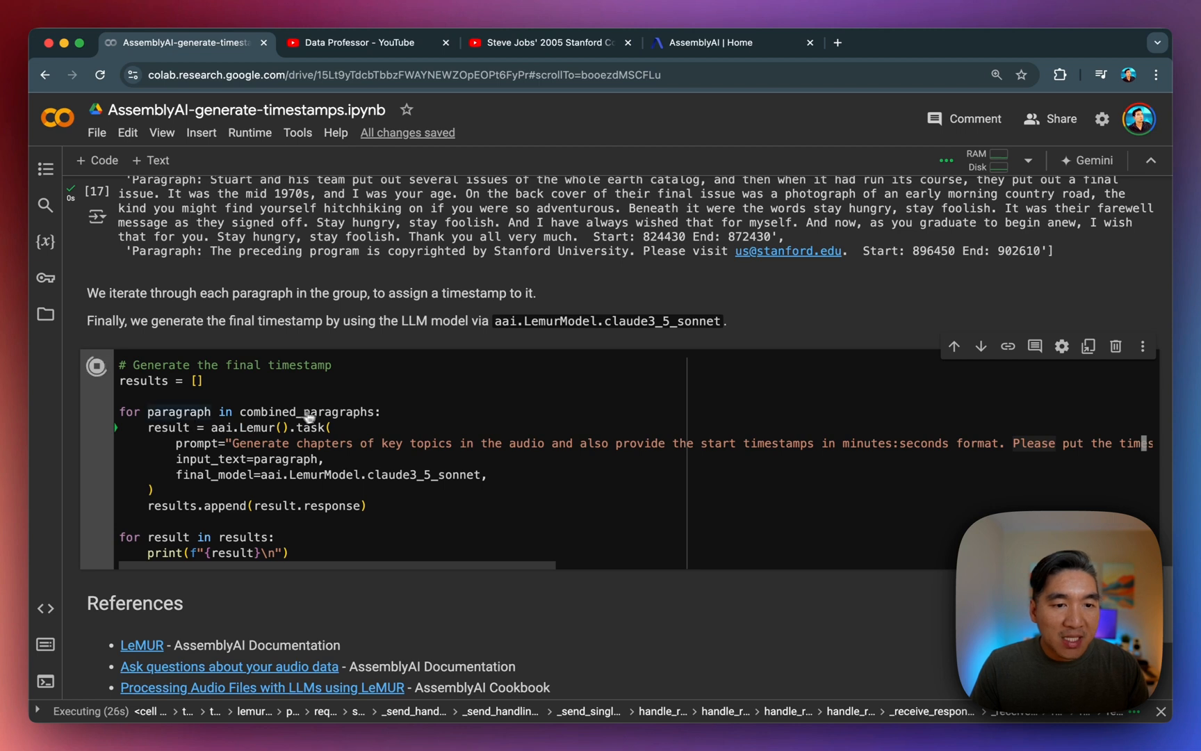
{"action": "mouse_move", "coordinate": [170, 405]}
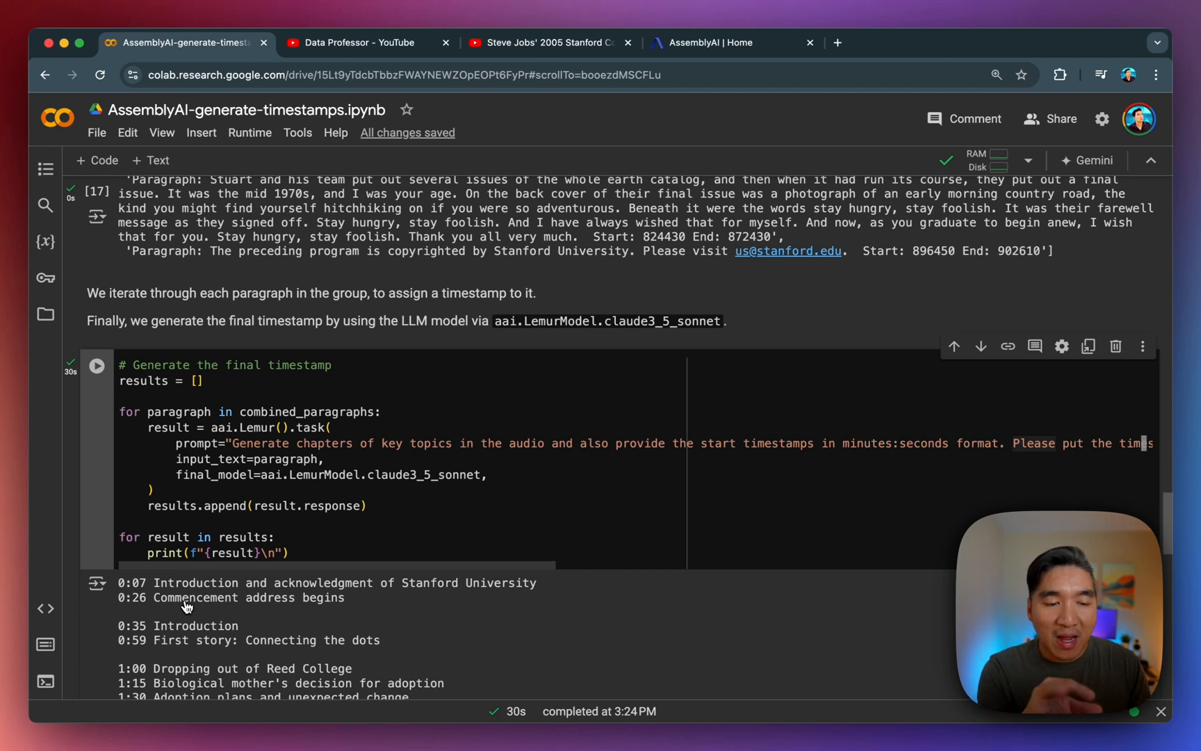
{"action": "mouse_move", "coordinate": [213, 599]}
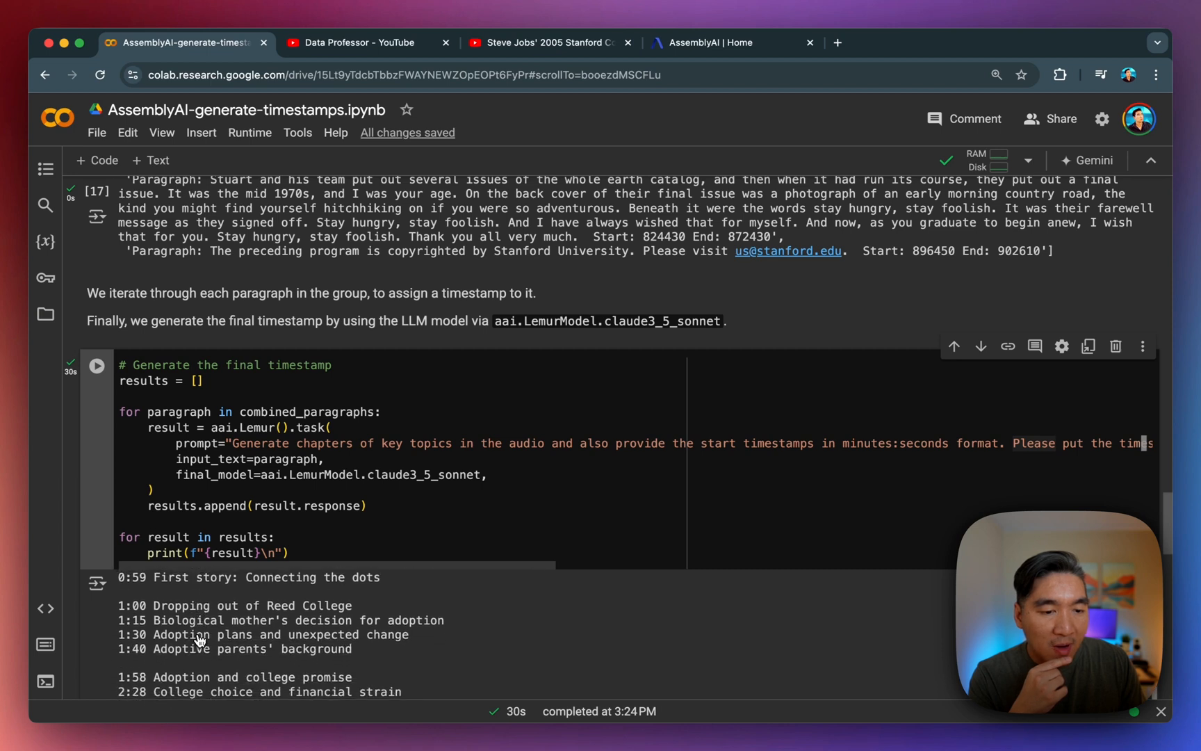
{"action": "scroll", "scroll_direction": "down", "scroll_amount": 3}
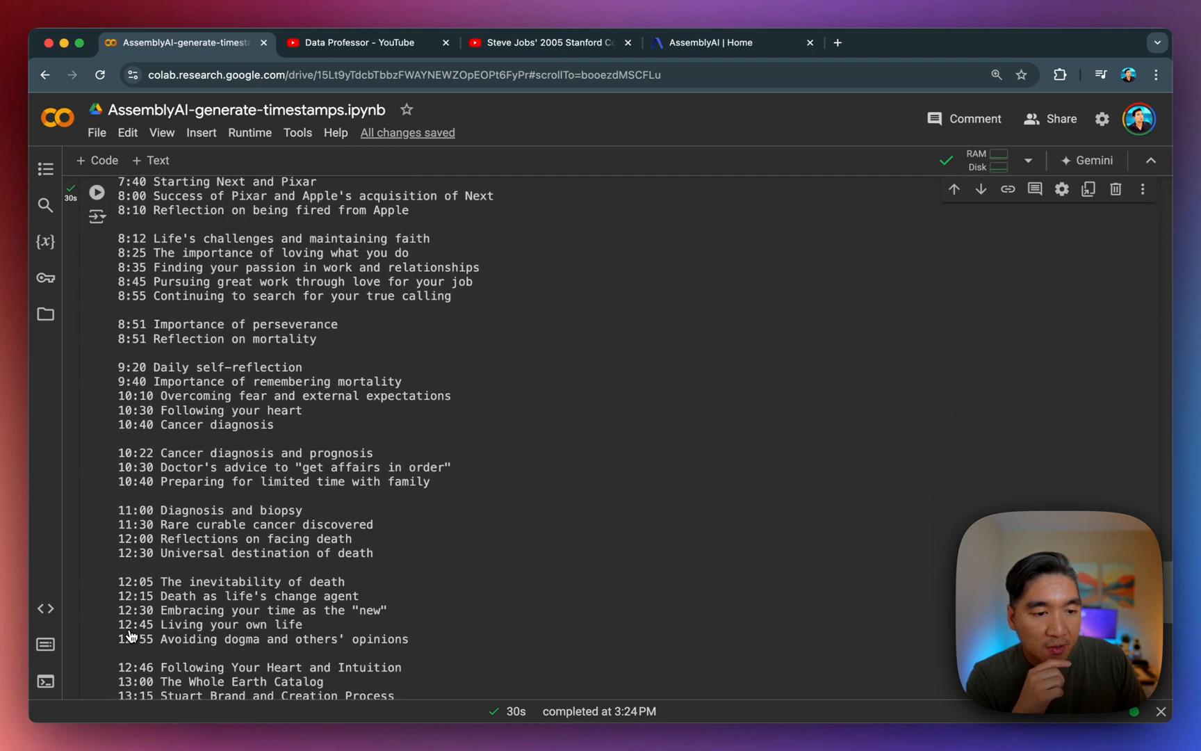
{"action": "scroll", "scroll_direction": "down", "scroll_amount": 3}
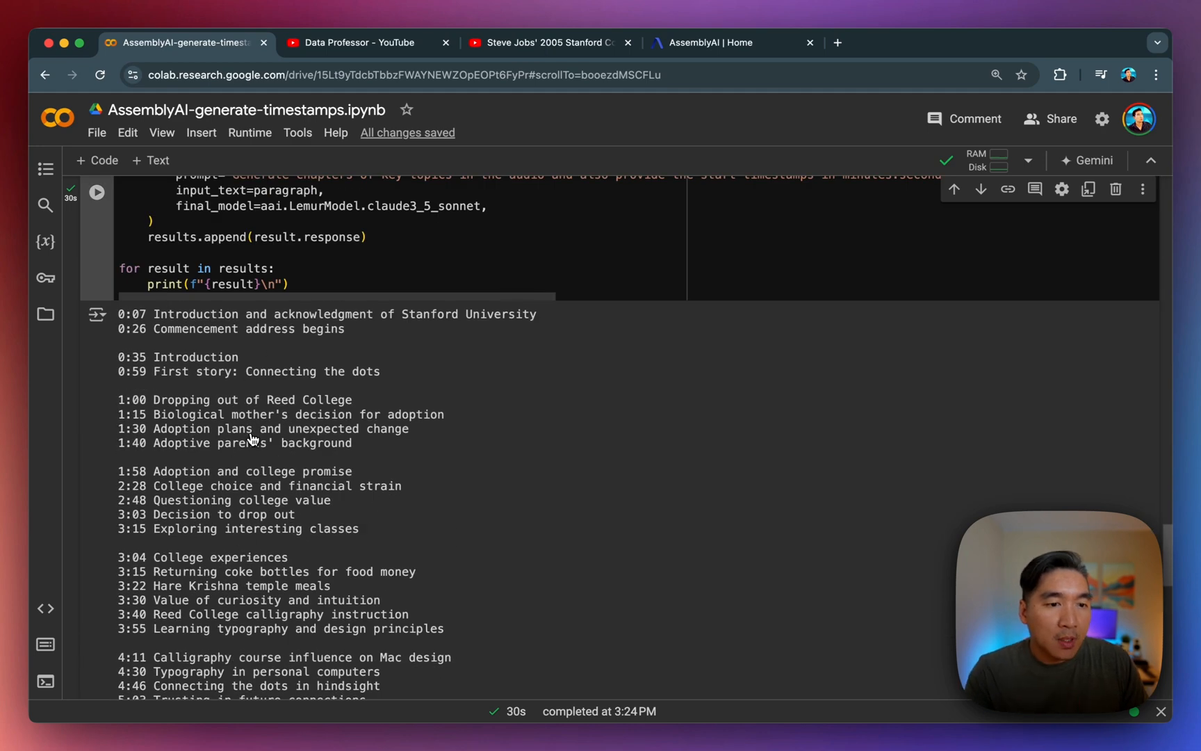
{"action": "scroll", "scroll_direction": "down", "scroll_amount": 3}
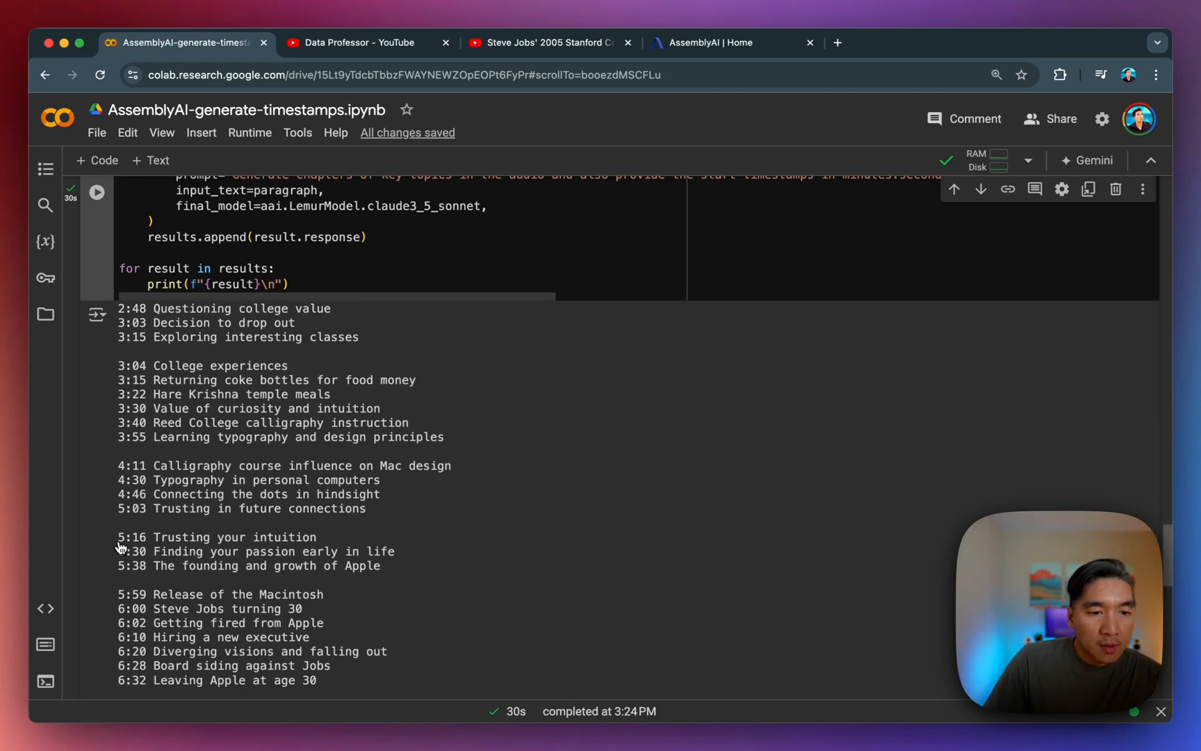
{"action": "scroll", "scroll_direction": "down", "scroll_amount": 3}
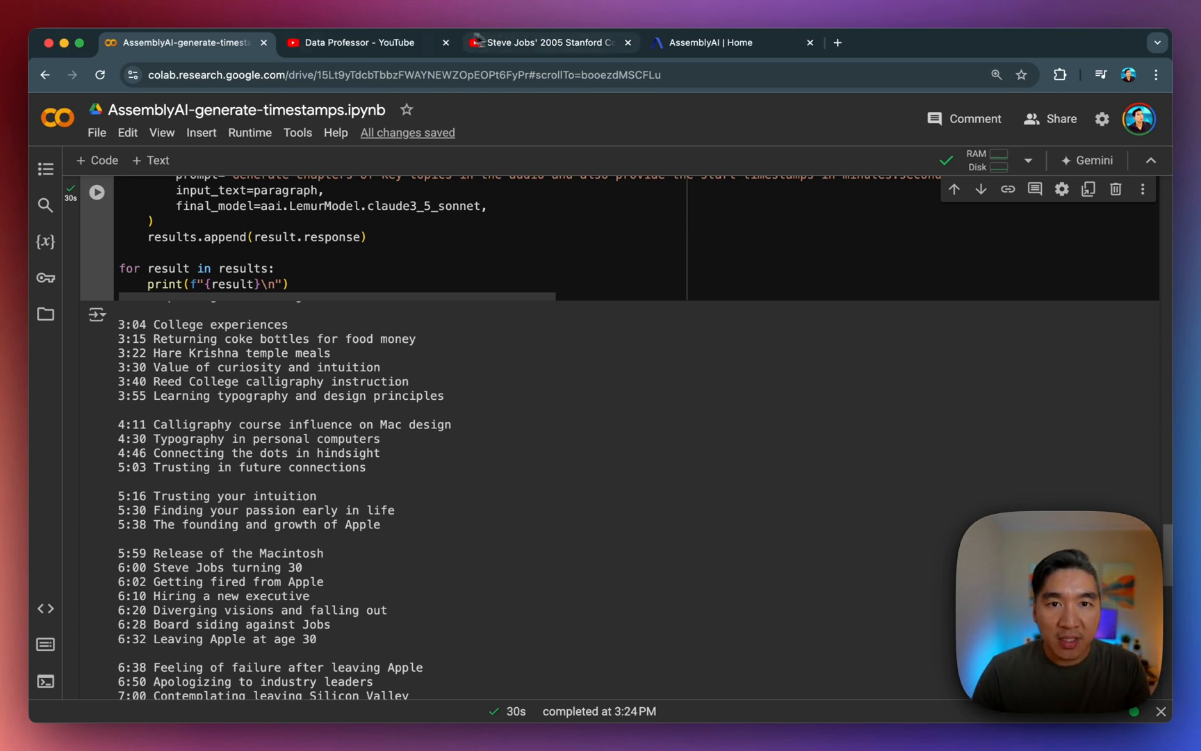
- Check the Steve Jobs video near 5:21, then return to the Colab chapter output
{"action": "left_click", "coordinate": [548, 43]}
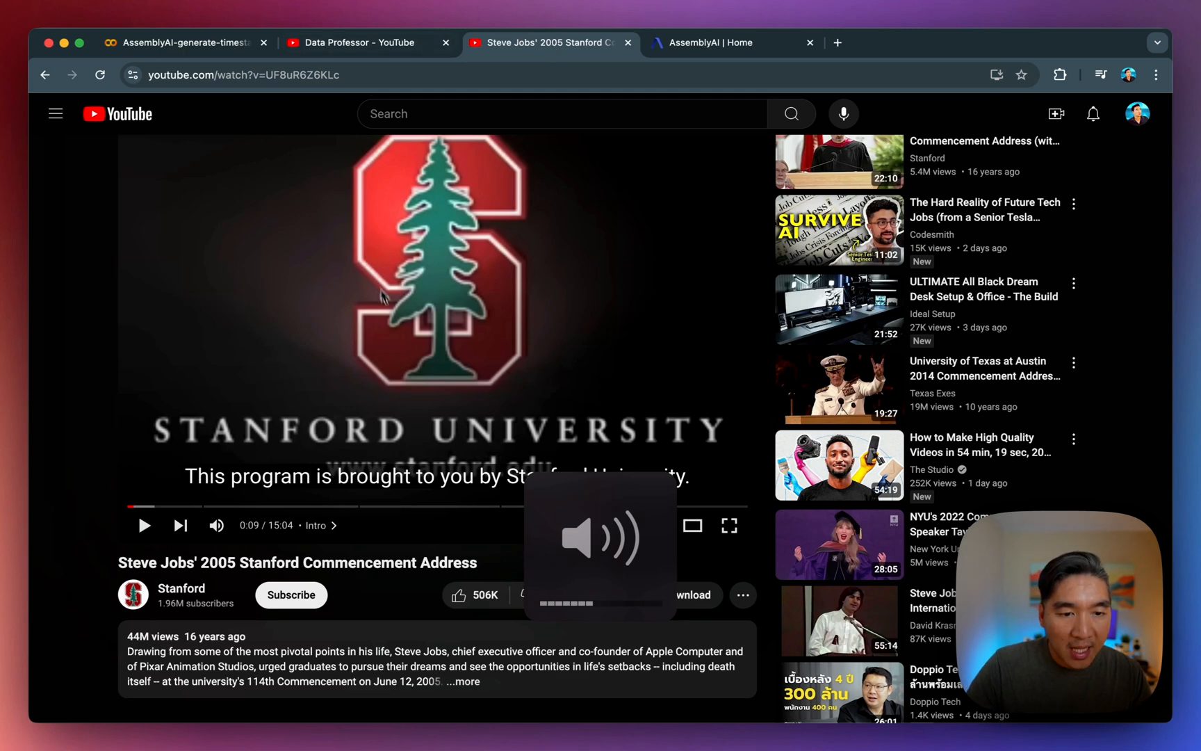
{"action": "mouse_move", "coordinate": [337, 506]}
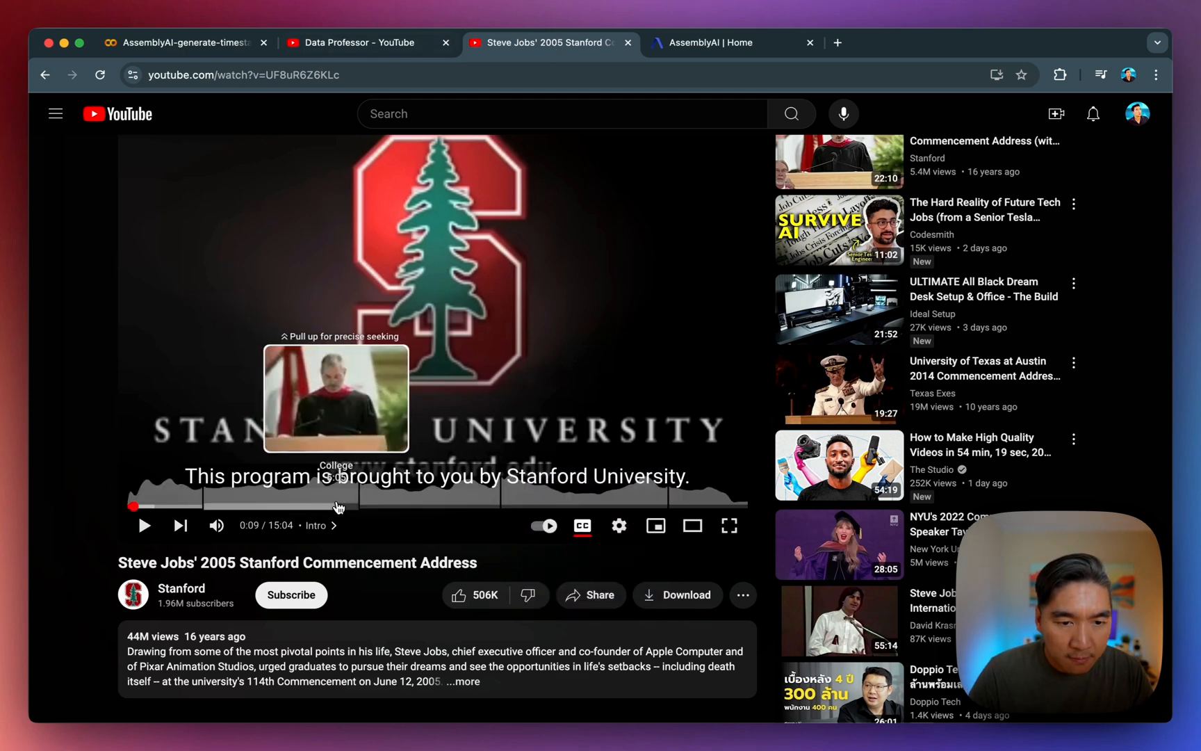
{"action": "mouse_move", "coordinate": [346, 506]}
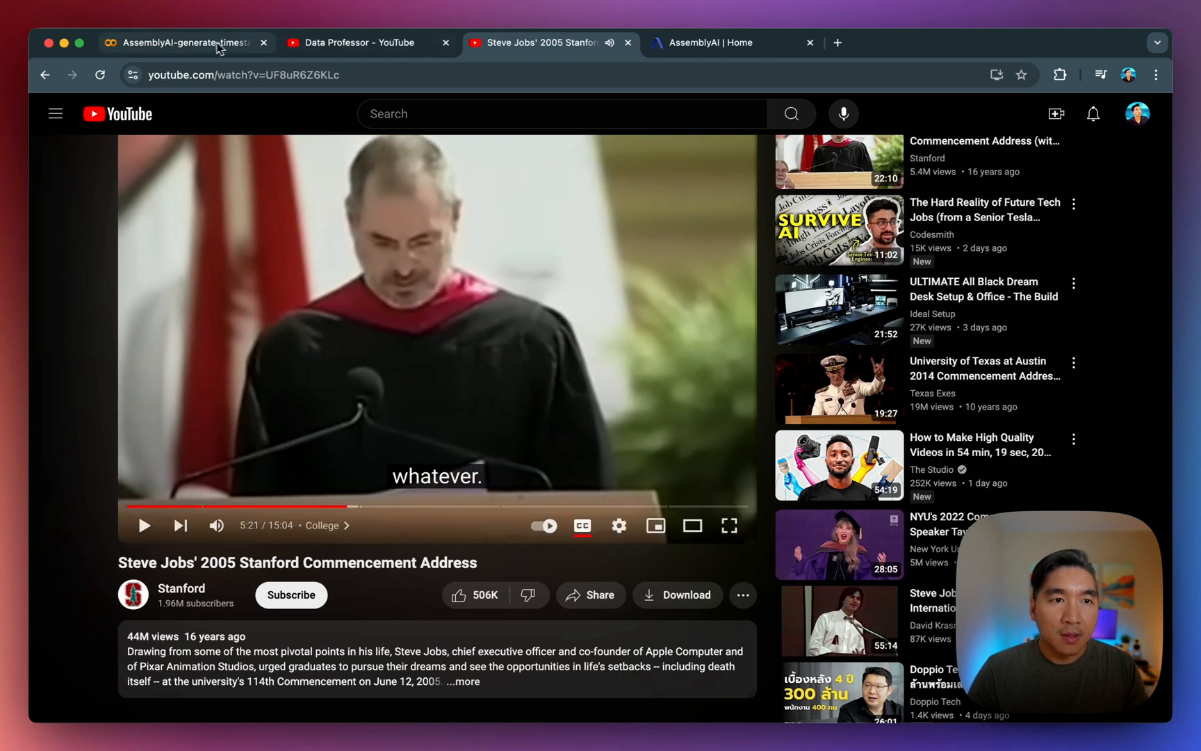
{"action": "left_click", "coordinate": [183, 42]}
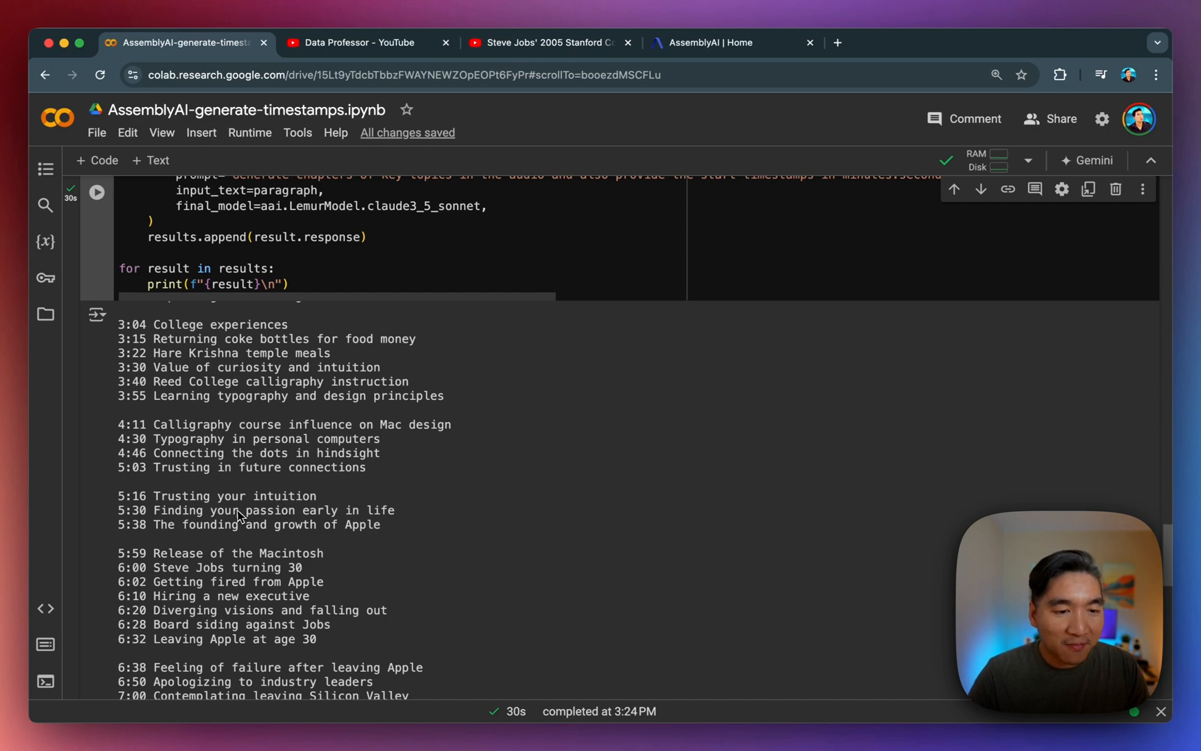
- Compare the 8:51 chapter against the video, pausing it at 8:54
{"action": "scroll", "scroll_direction": "down", "scroll_amount": 3}
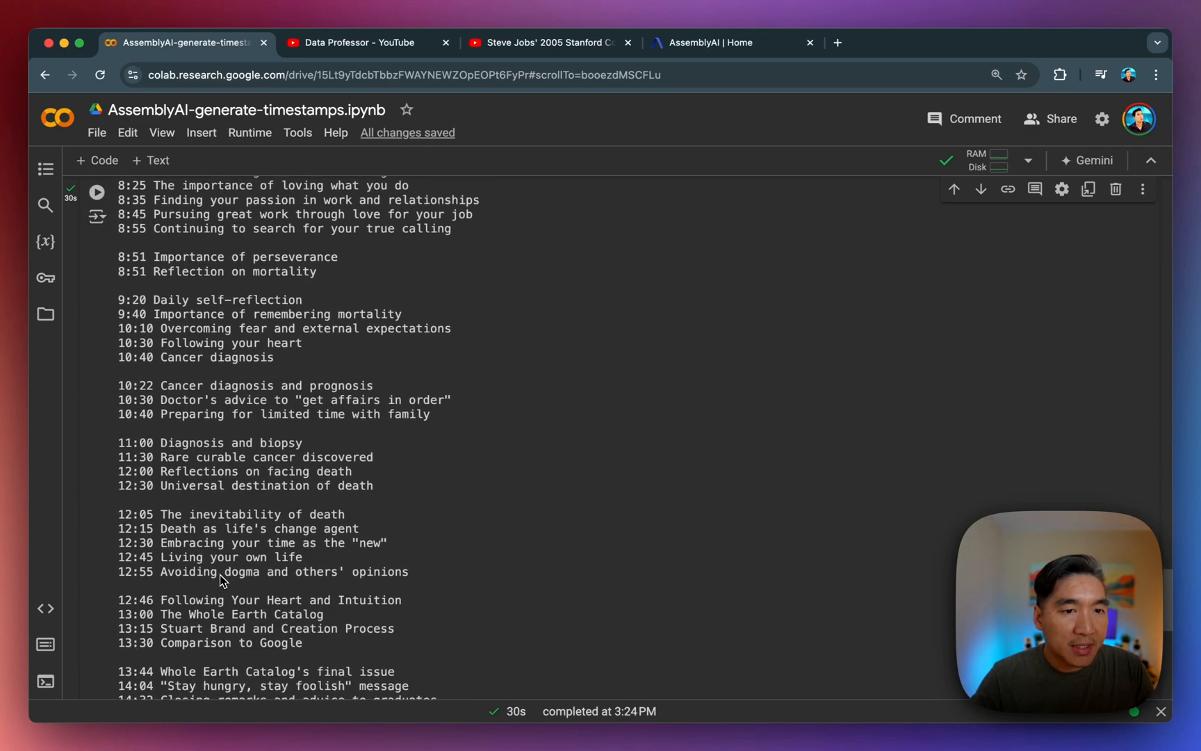
{"action": "mouse_move", "coordinate": [322, 269]}
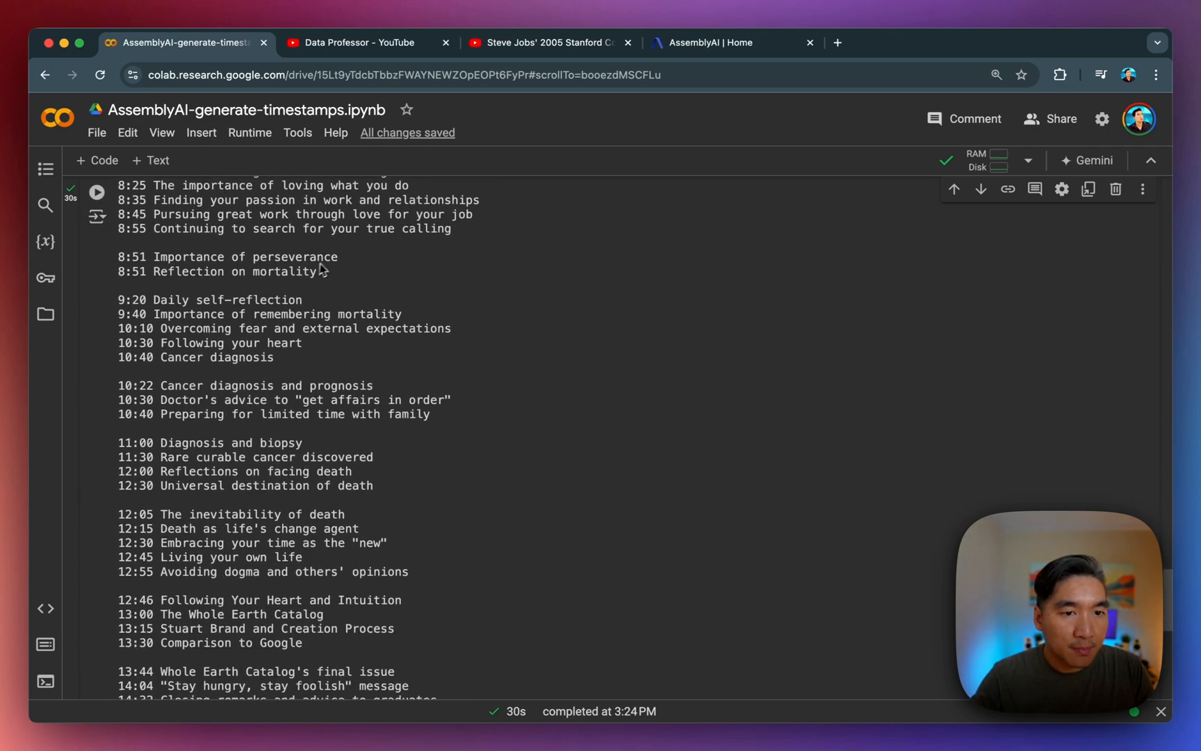
{"action": "mouse_move", "coordinate": [517, 74]}
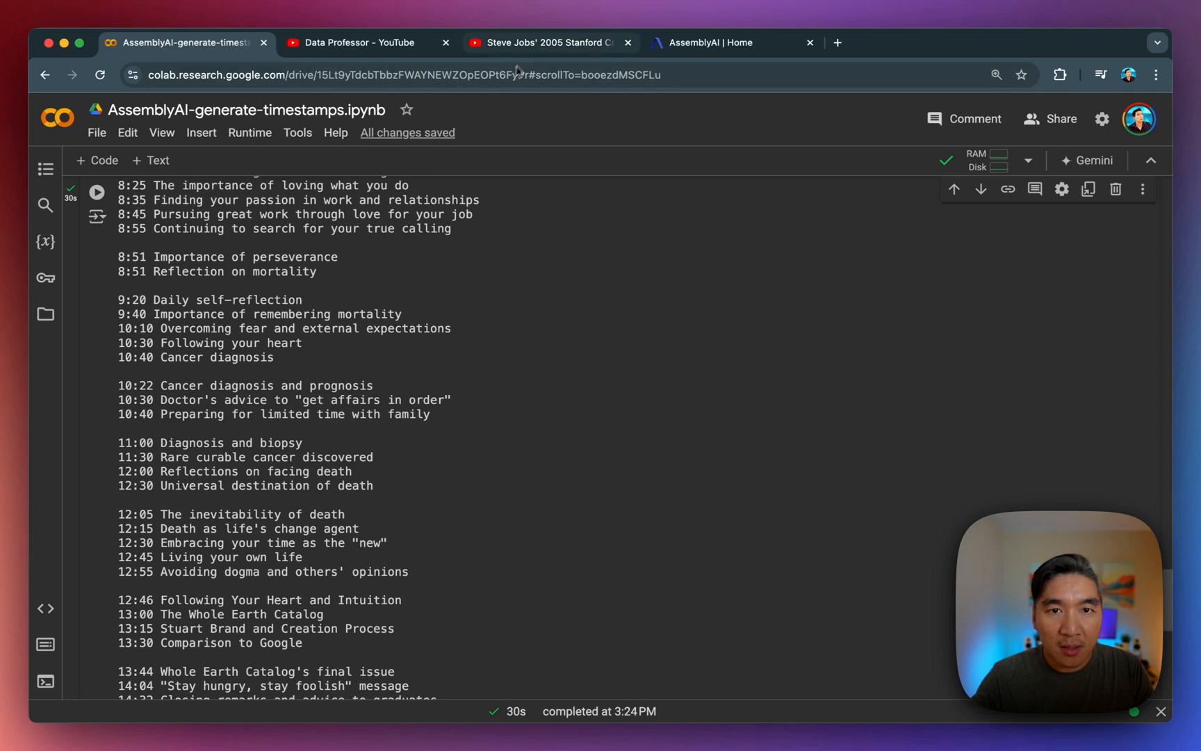
{"action": "left_click", "coordinate": [545, 42]}
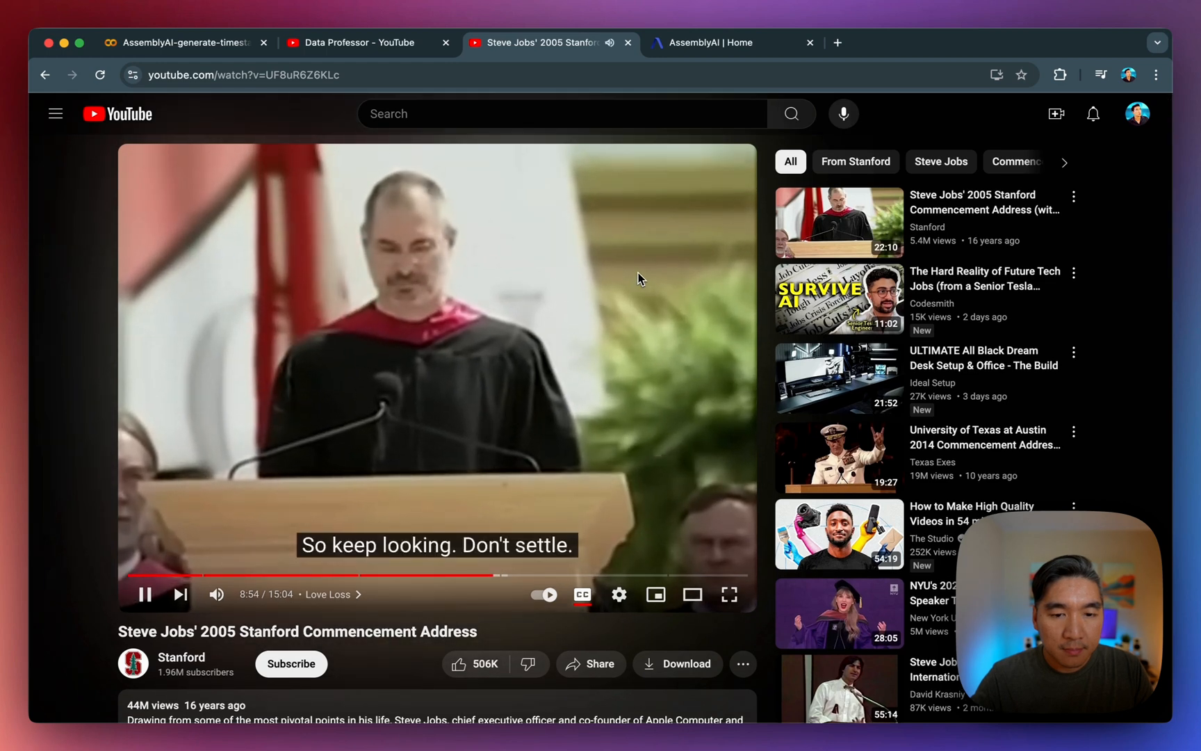
{"action": "left_click", "coordinate": [144, 593]}
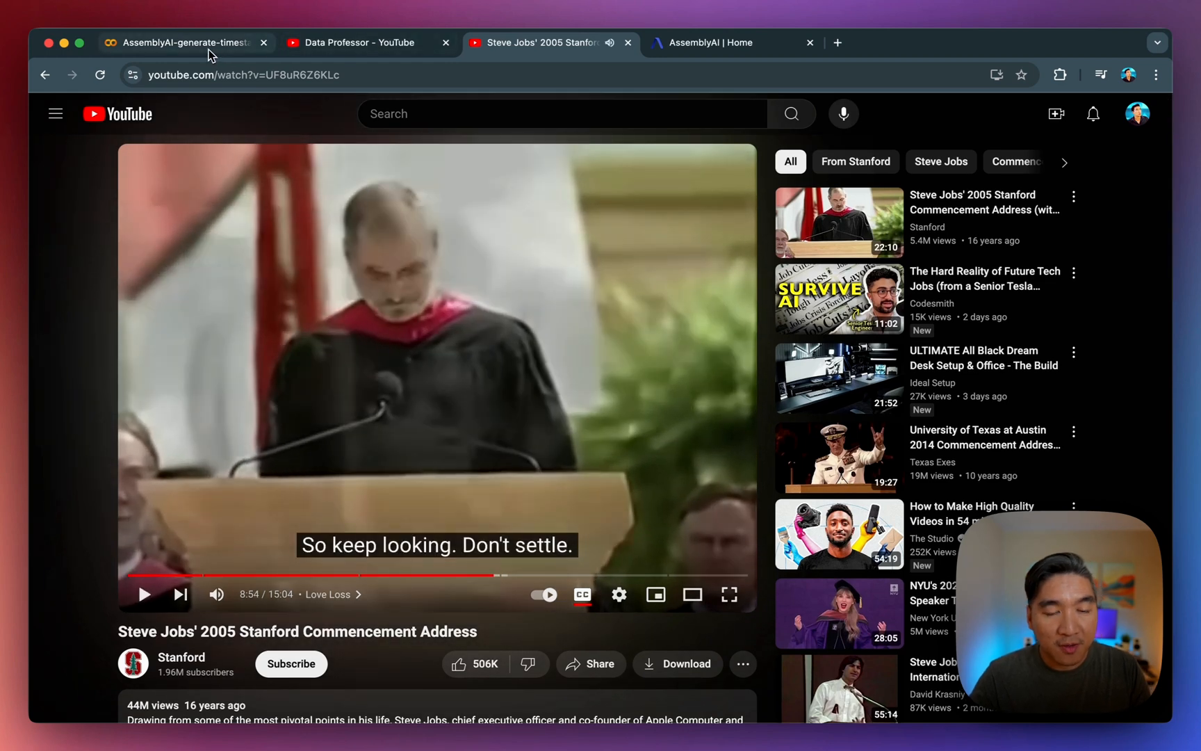